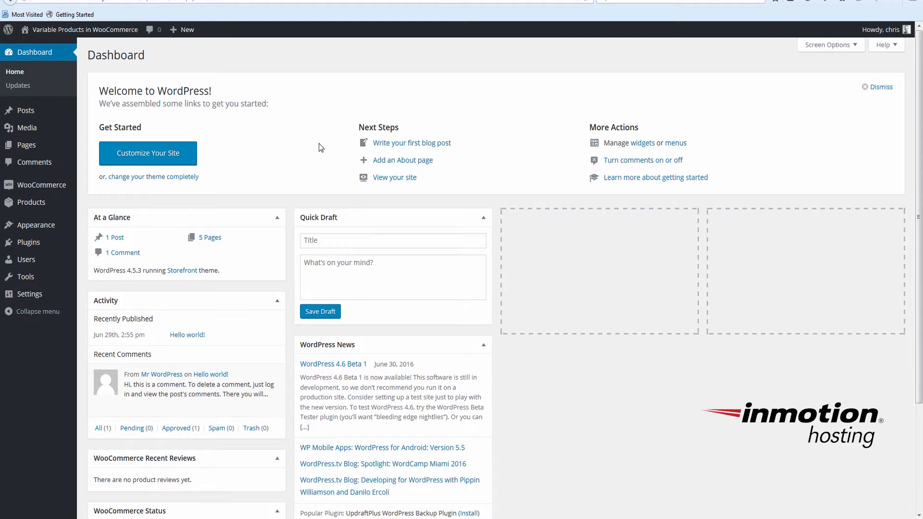
mouse_move(128, 195)
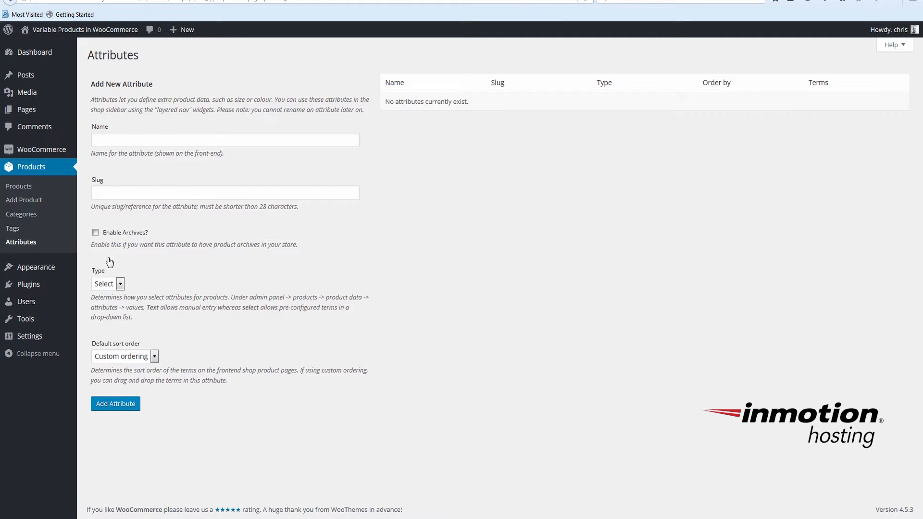
mouse_move(80, 211)
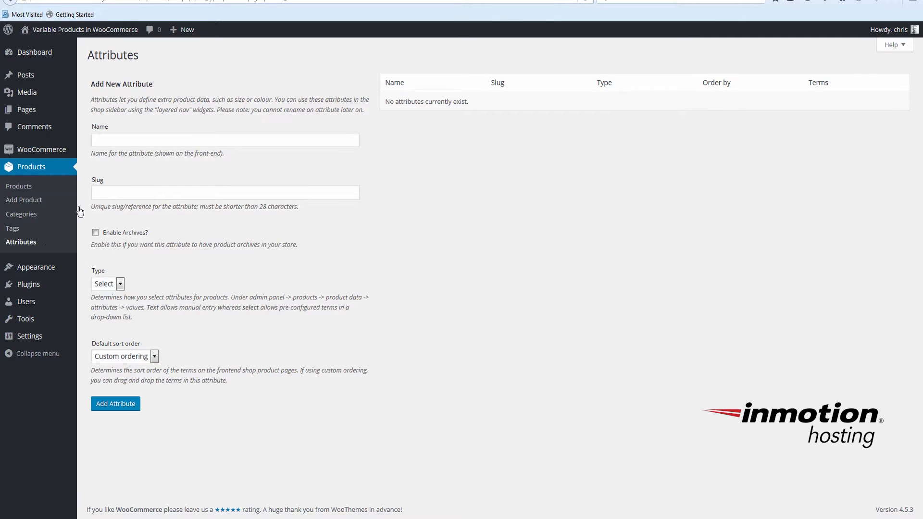
- Name the attribute 'Size' and add it with the default type and sort order
type("Siz")
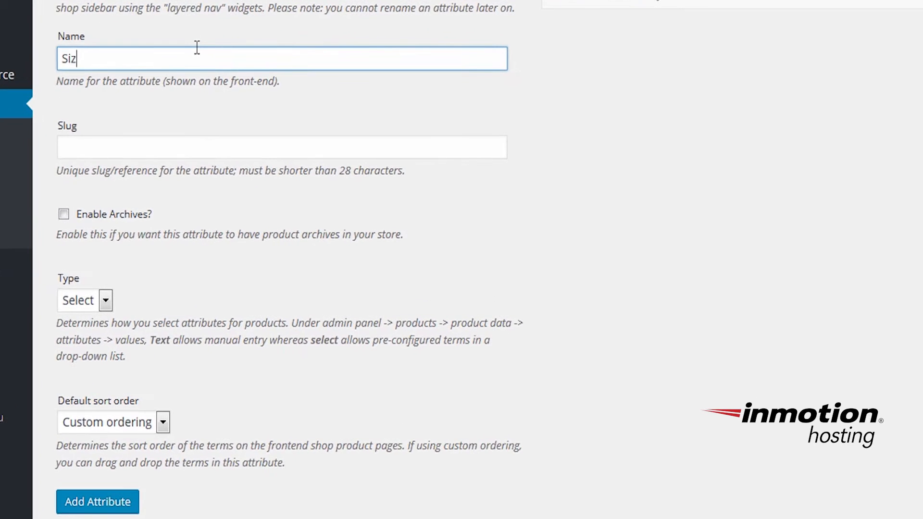
type("e")
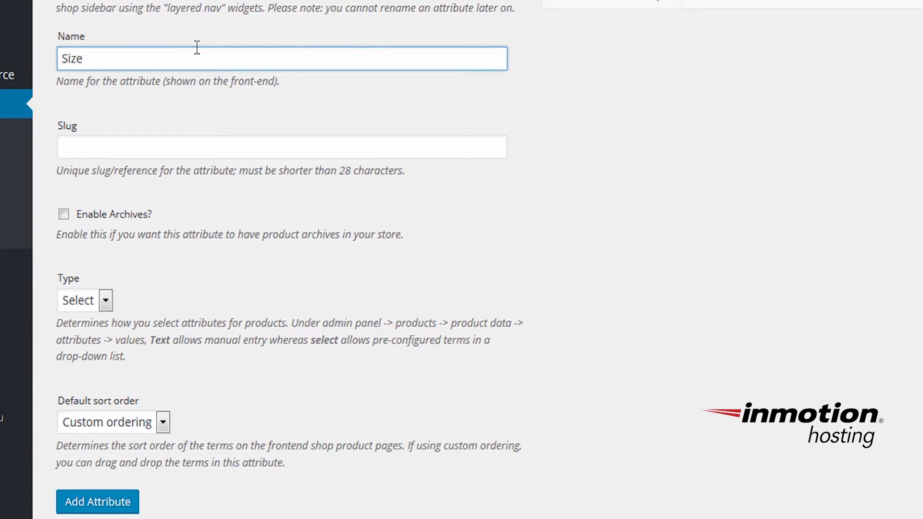
mouse_move(135, 309)
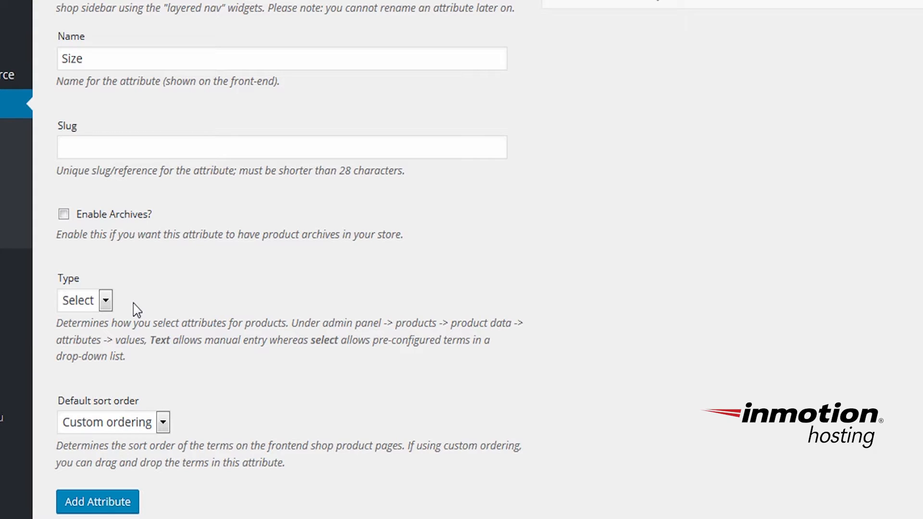
mouse_move(74, 243)
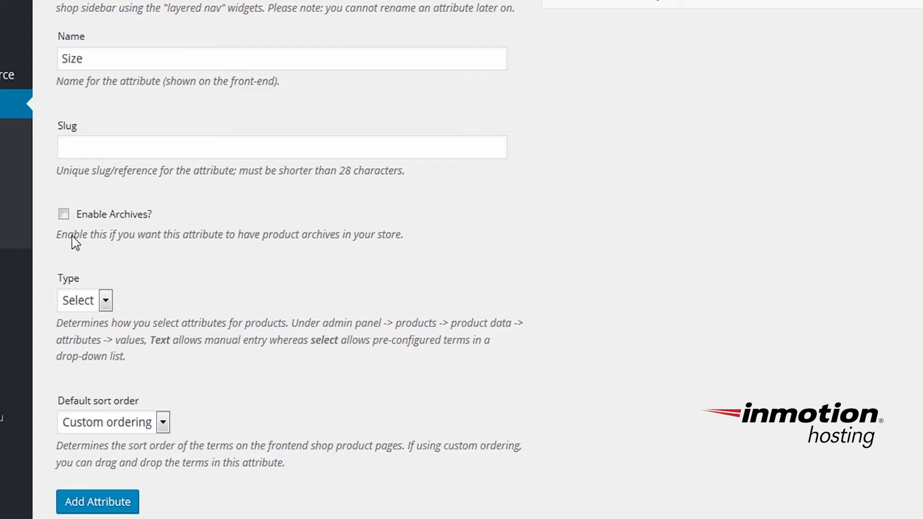
mouse_move(144, 293)
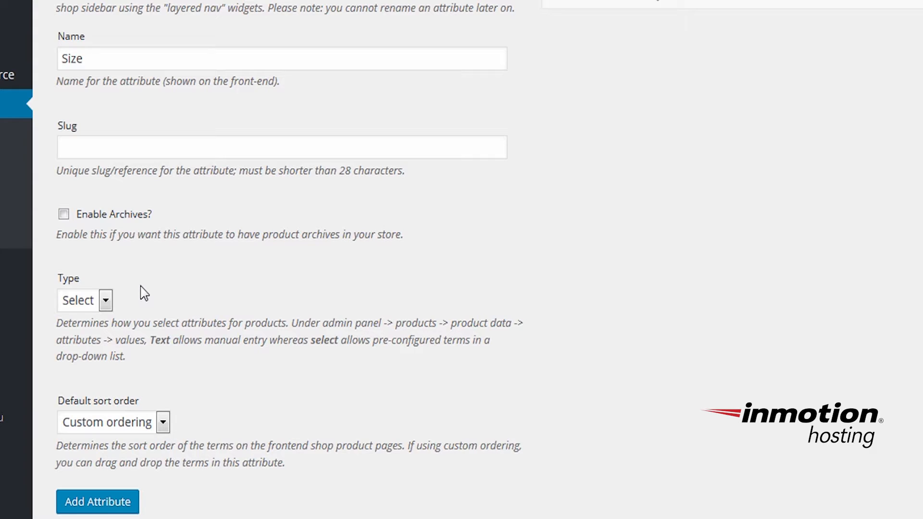
mouse_move(231, 441)
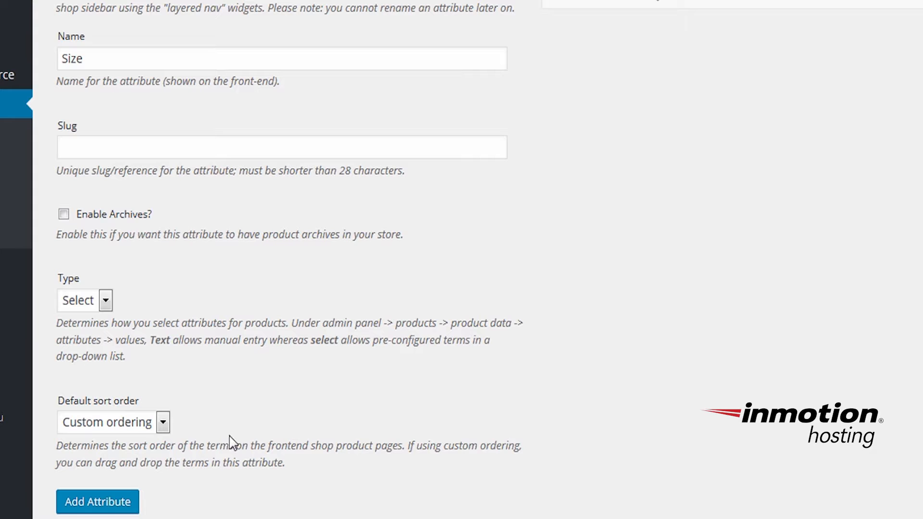
scroll("down", 3)
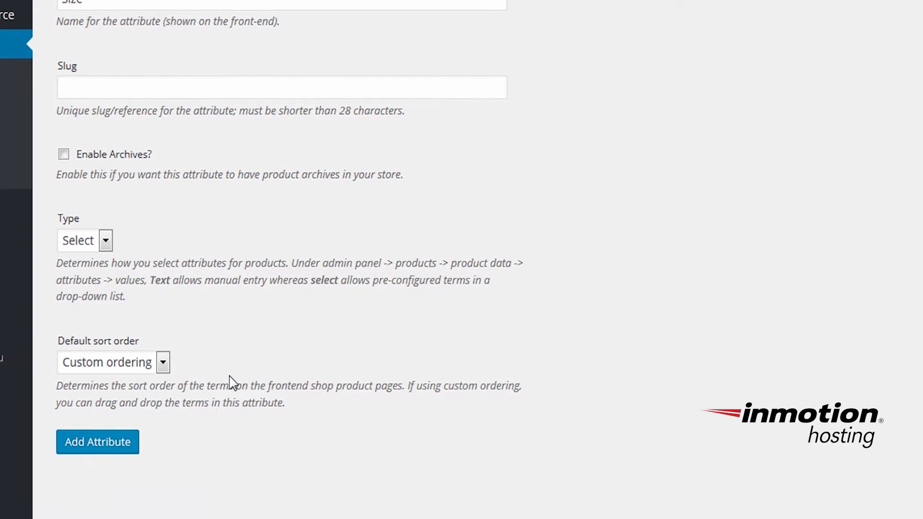
scroll("up", 3)
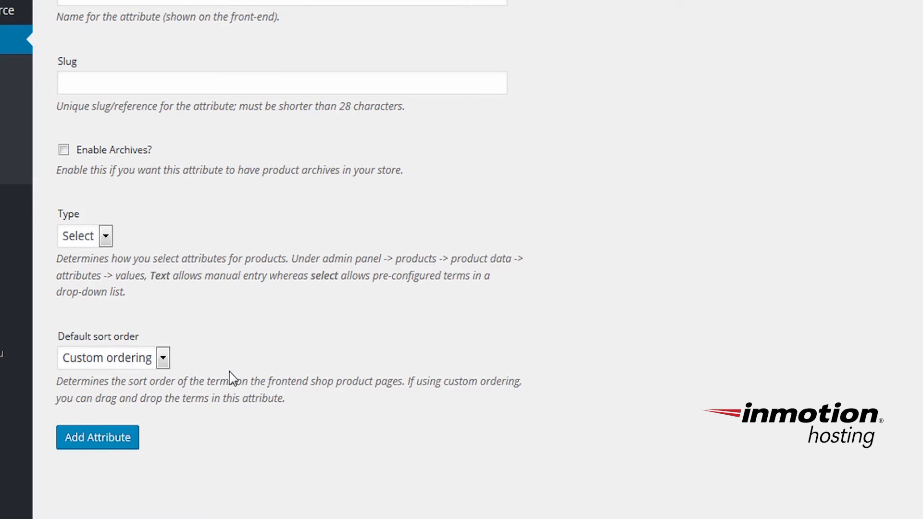
mouse_move(248, 215)
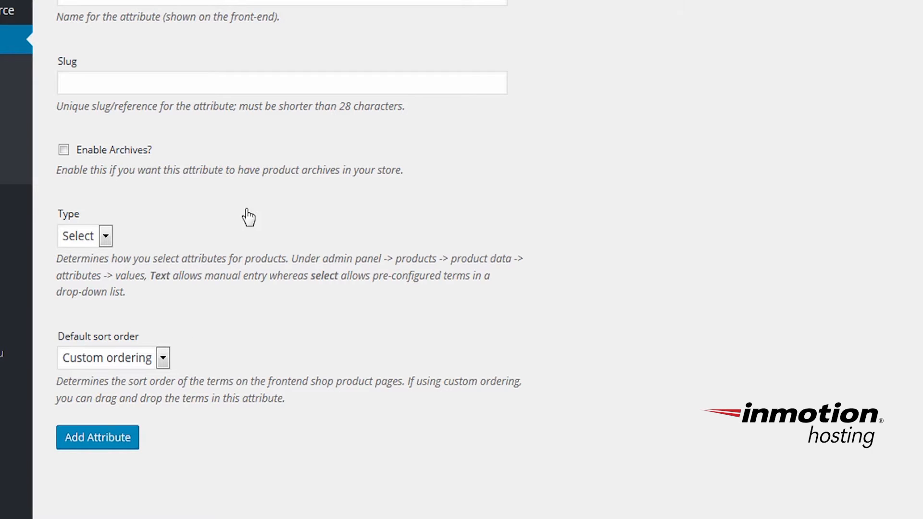
mouse_move(97, 438)
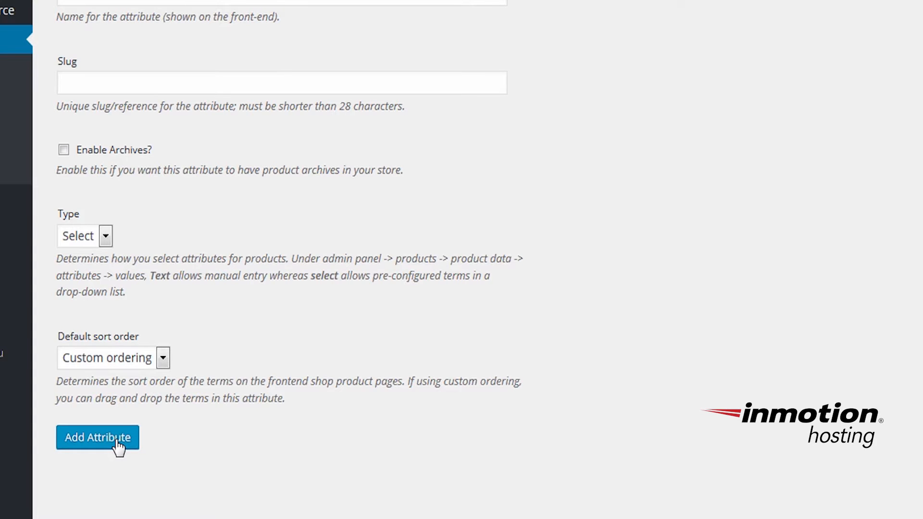
left_click(97, 438)
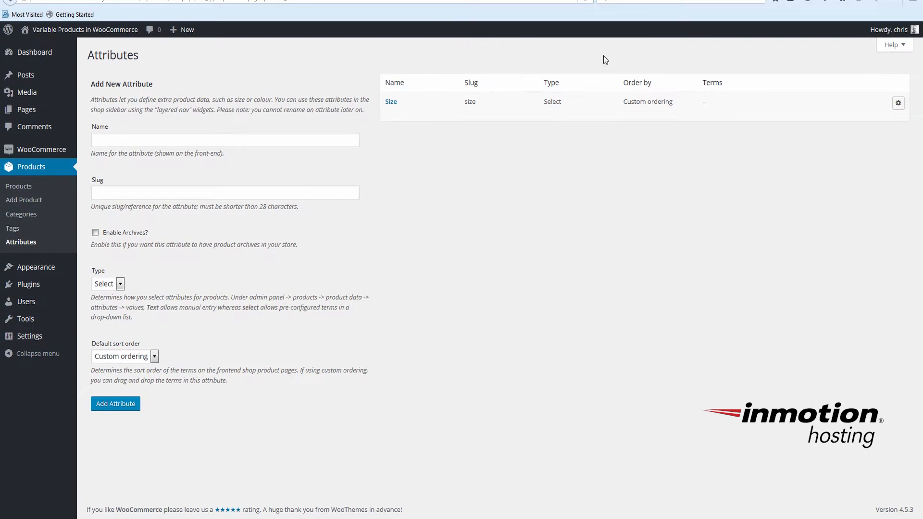
mouse_move(543, 133)
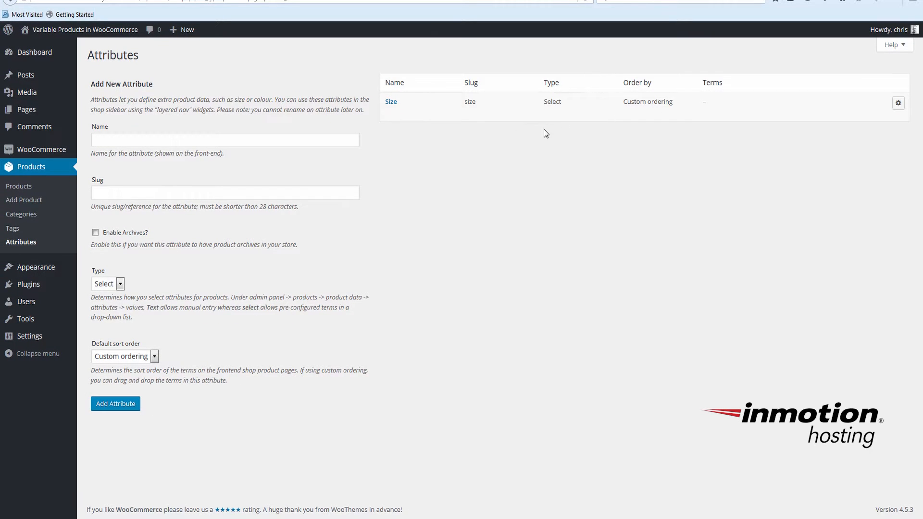
mouse_move(408, 125)
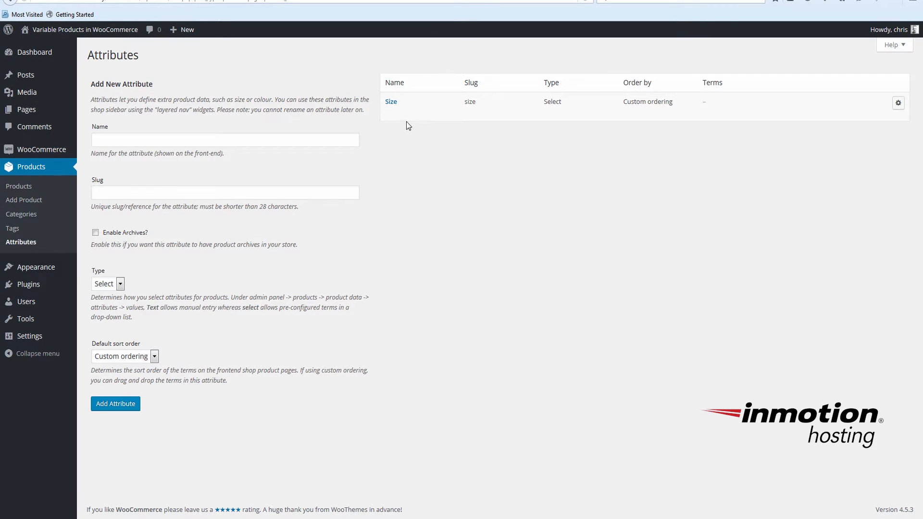
mouse_move(443, 174)
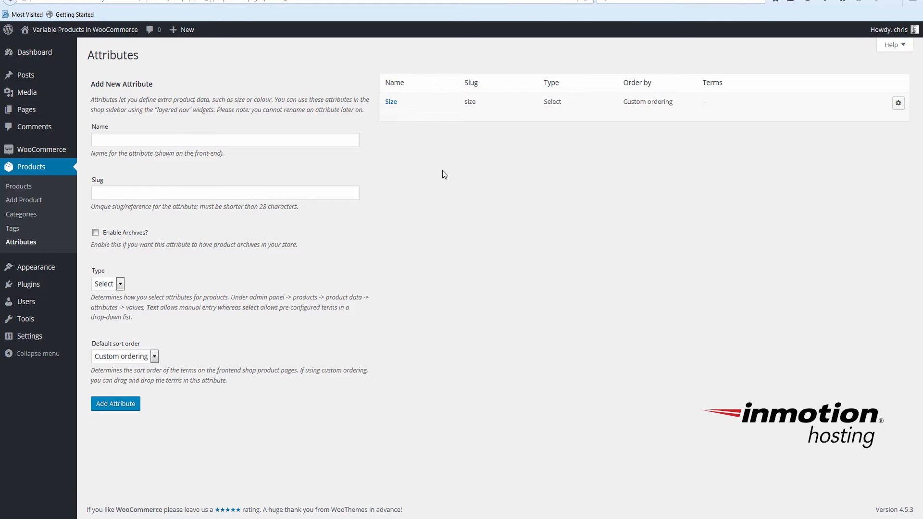
mouse_move(391, 100)
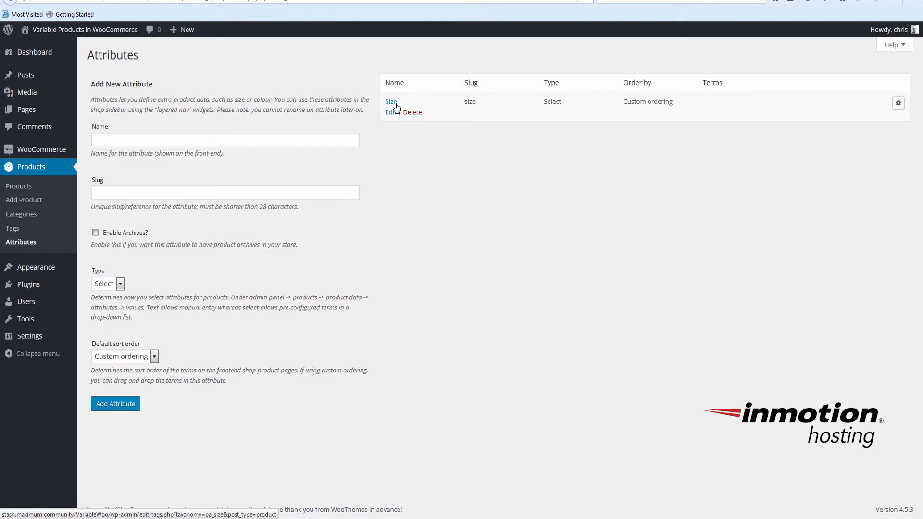
- Go to the Size attribute's terms page from the attributes table
left_click(391, 102)
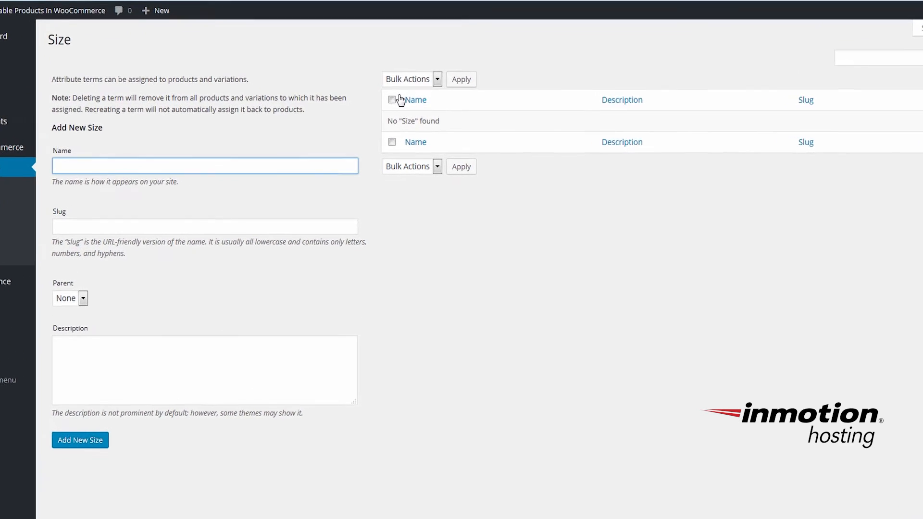
- Add 'Small' as the first Size term
scroll("up", 3)
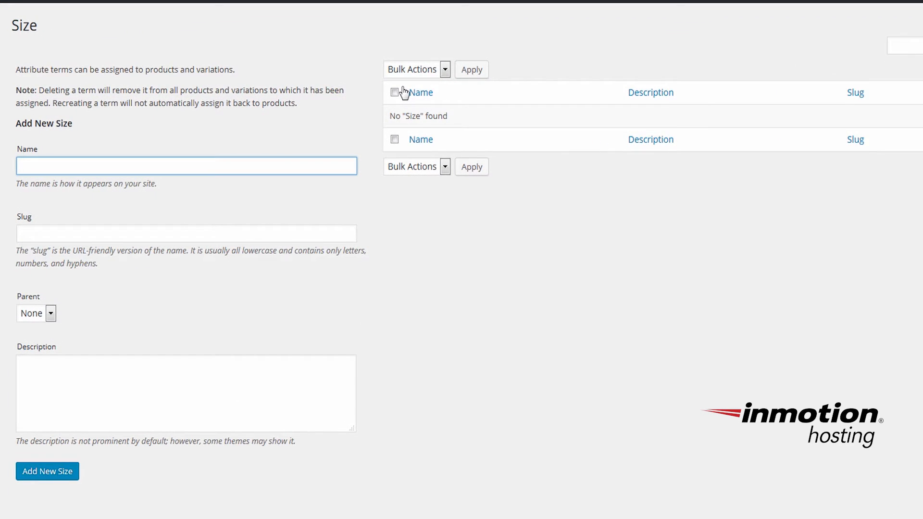
type("S")
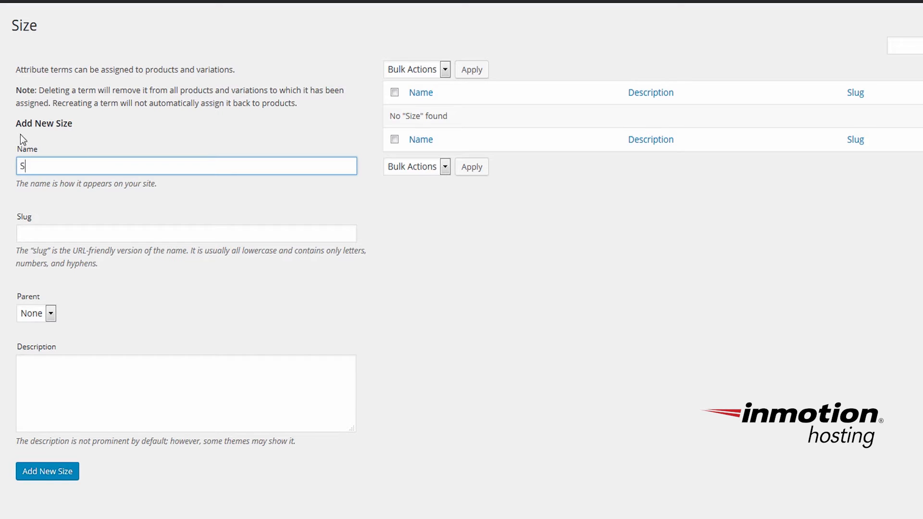
type("mall")
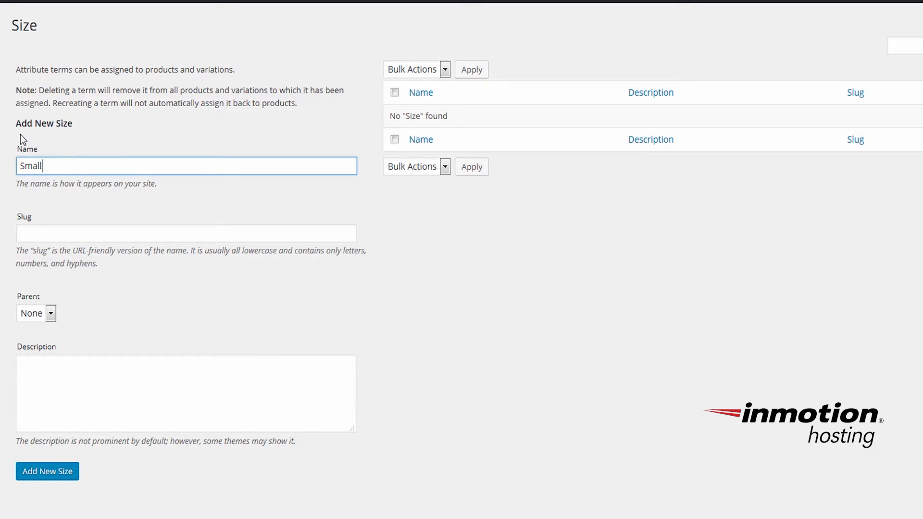
mouse_move(84, 491)
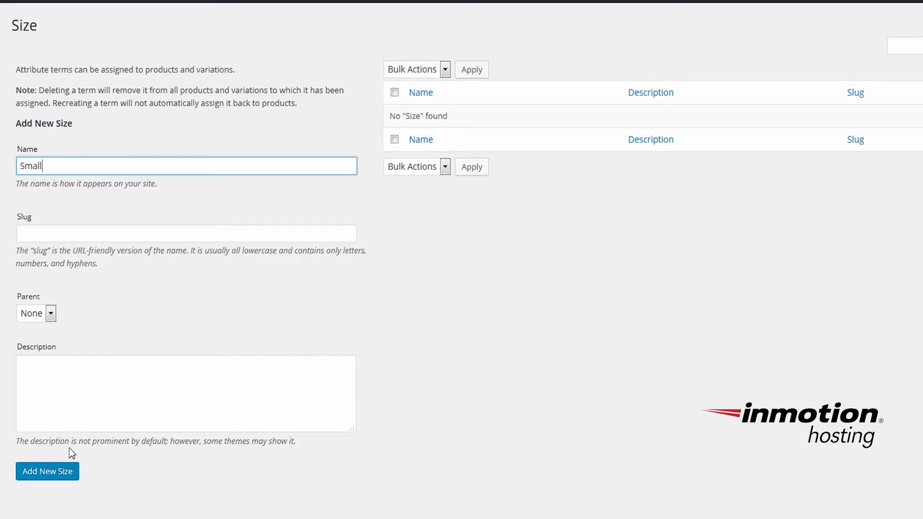
mouse_move(65, 499)
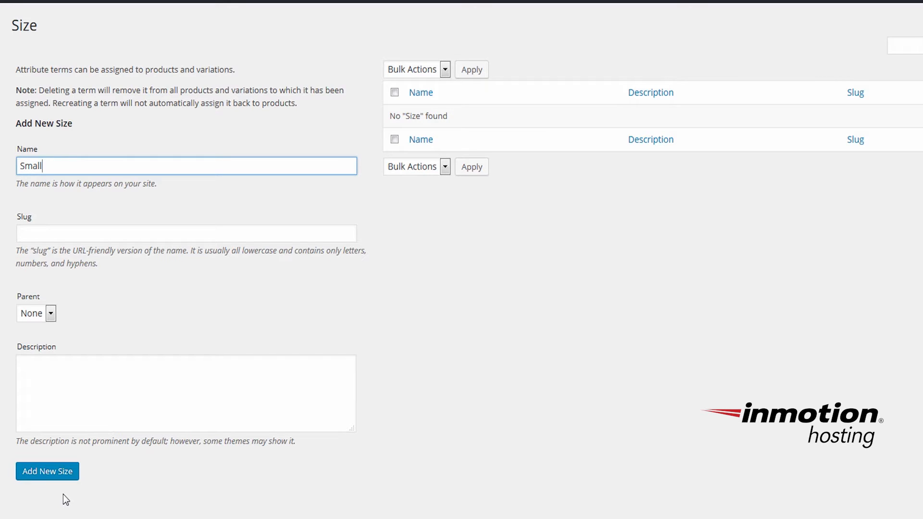
mouse_move(124, 457)
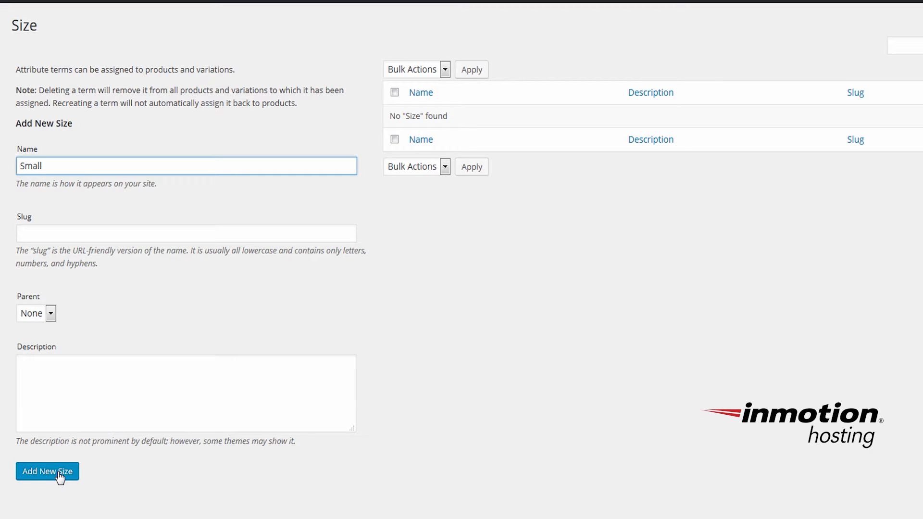
left_click(47, 471)
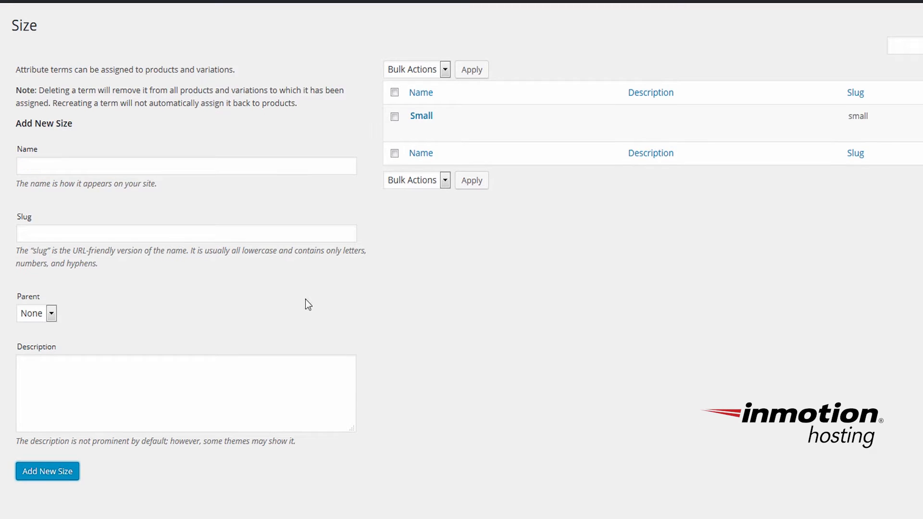
mouse_move(118, 146)
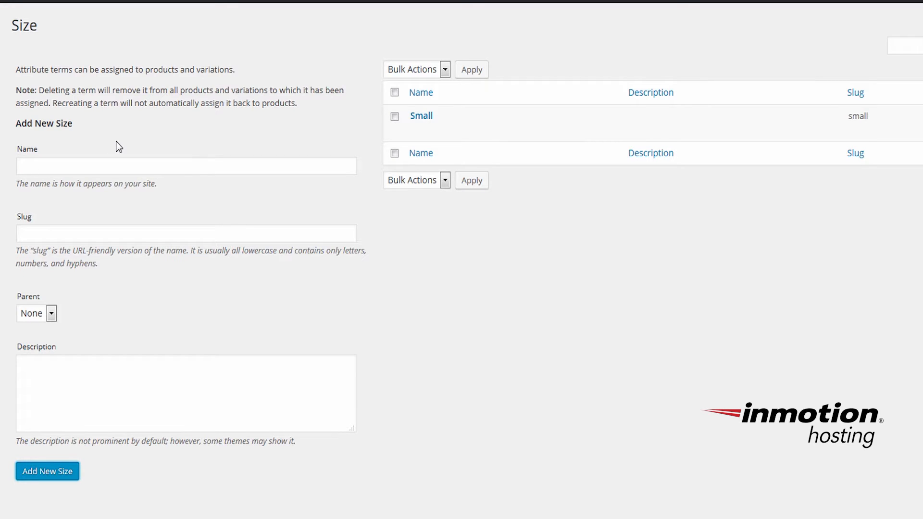
- Add 'Medium' and 'Large' as further Size terms
type("M")
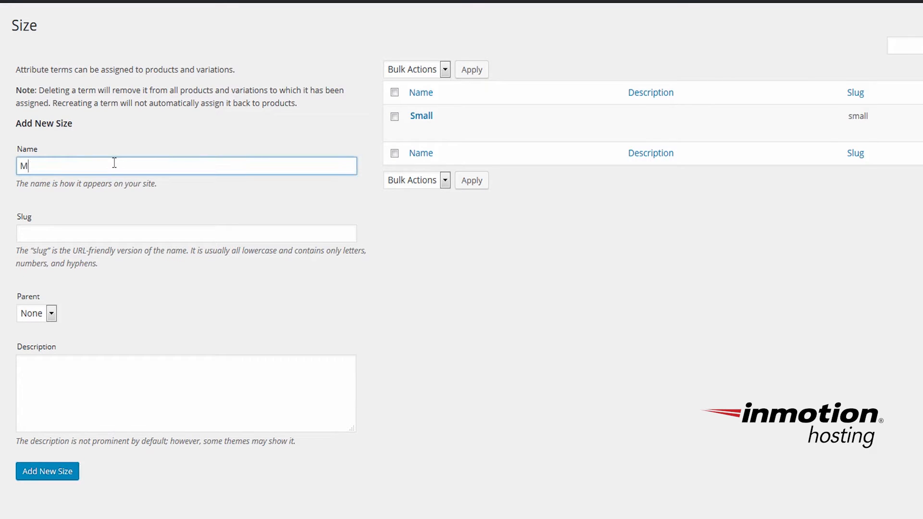
type("edium")
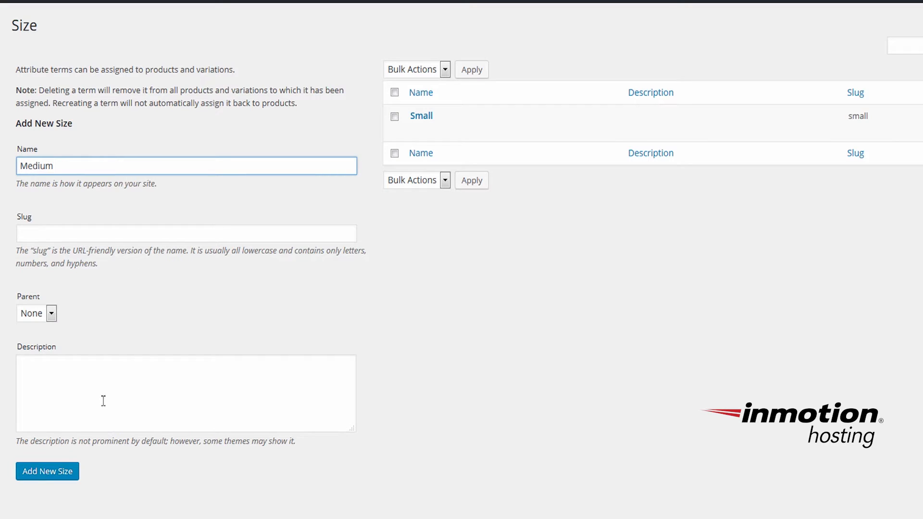
left_click(47, 471)
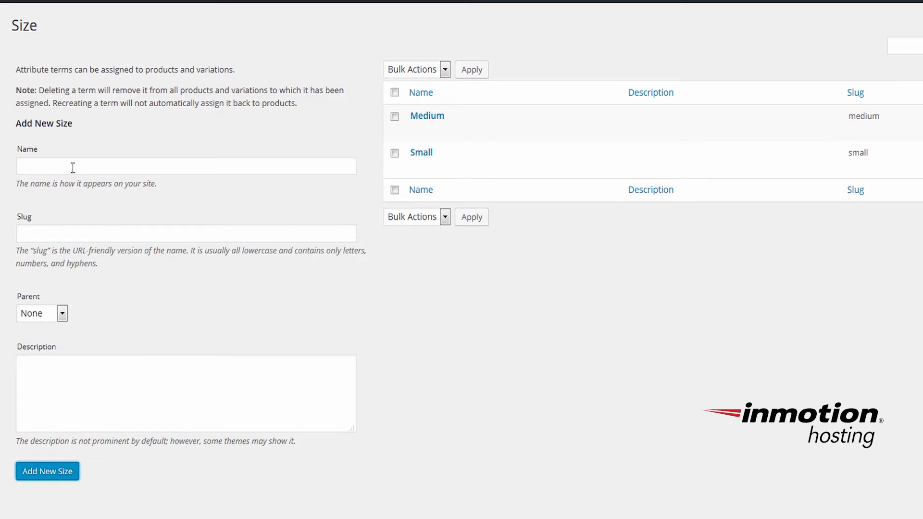
type("Large")
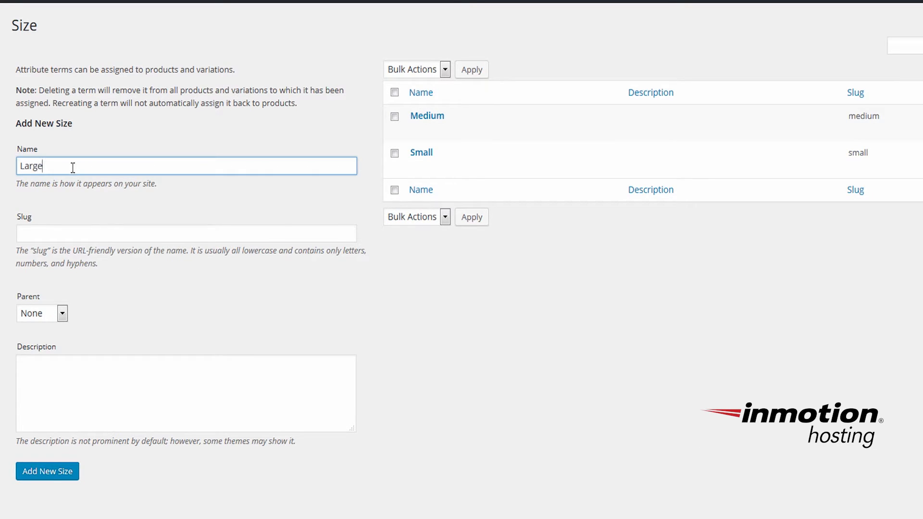
left_click(47, 471)
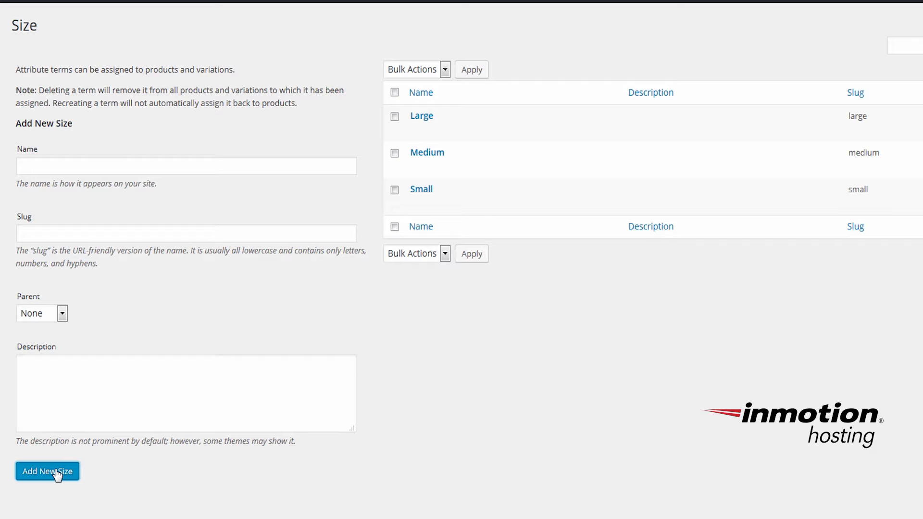
mouse_move(554, 293)
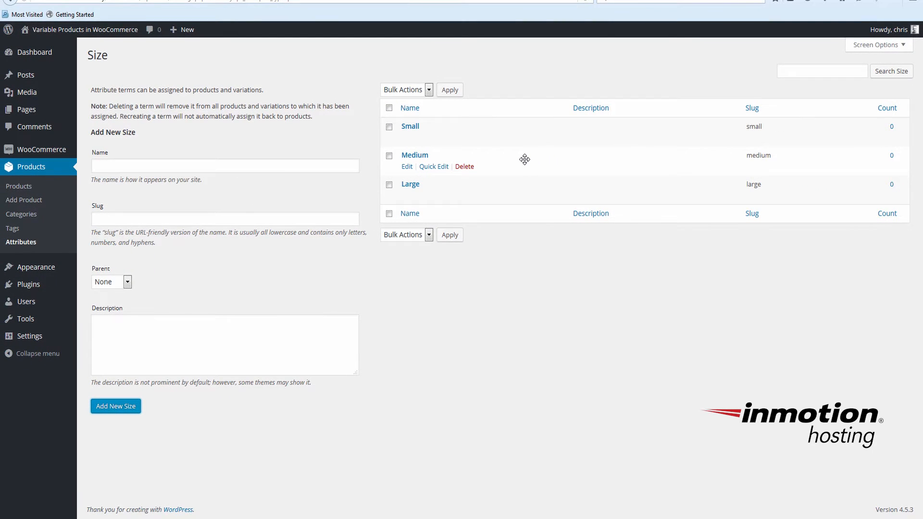
mouse_move(30, 166)
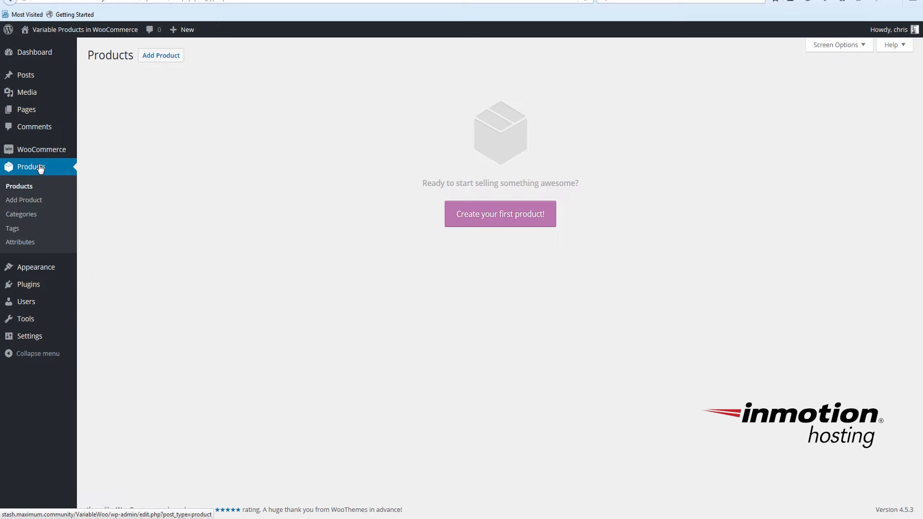
mouse_move(381, 203)
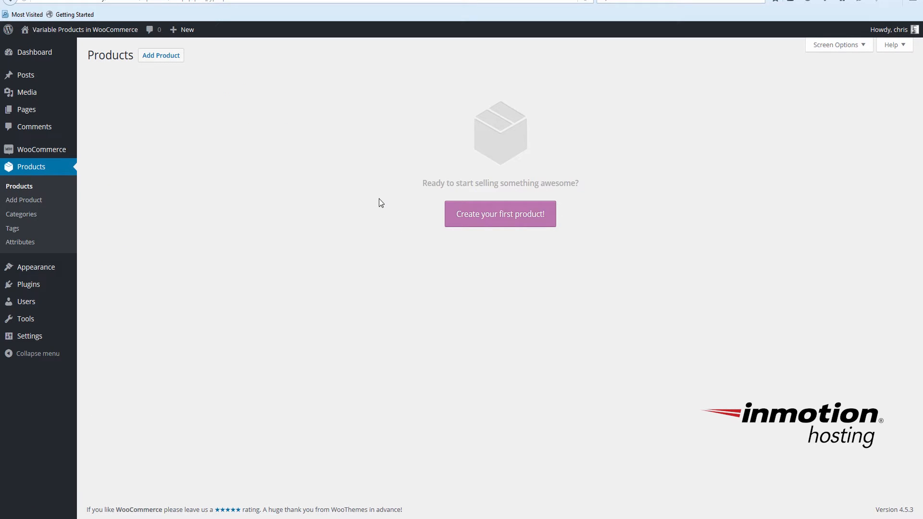
mouse_move(211, 89)
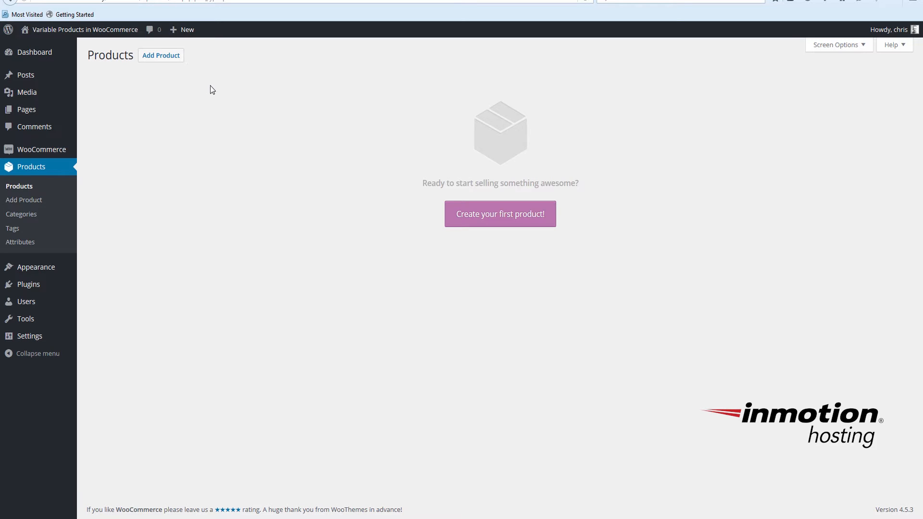
- Start a new product from the Products list and begin its title with 'Inm'
left_click(161, 55)
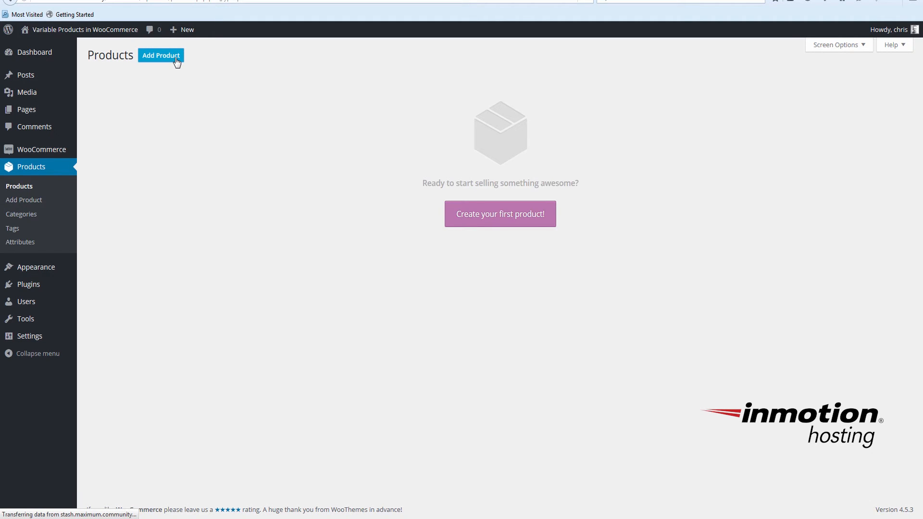
left_click(161, 55)
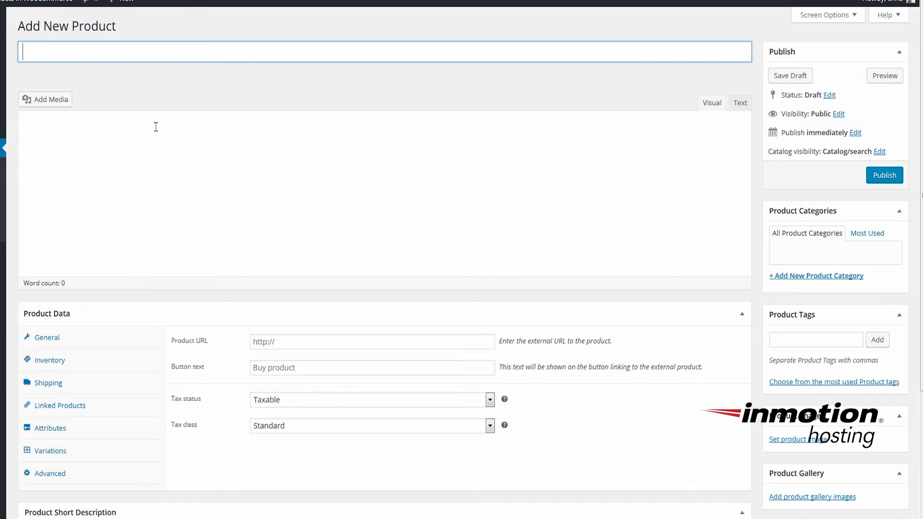
type("Inm")
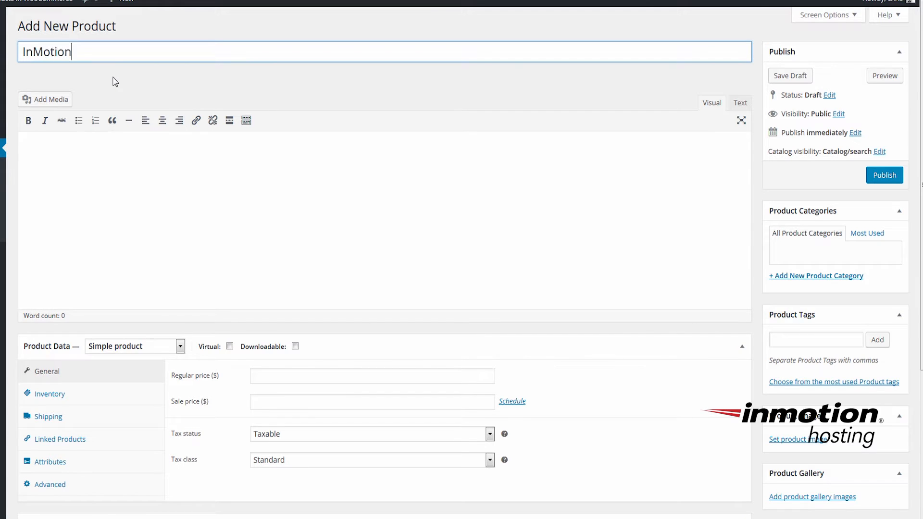
- Title the product 'InMotion Hosting Shirt' with description 'Comes in multiple sizes.'
type("Hosting Shirt")
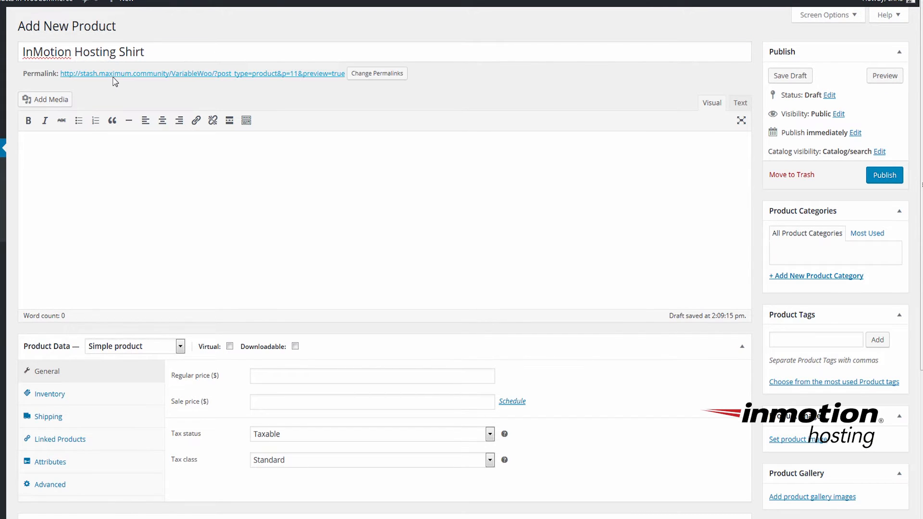
type("Comes in mu")
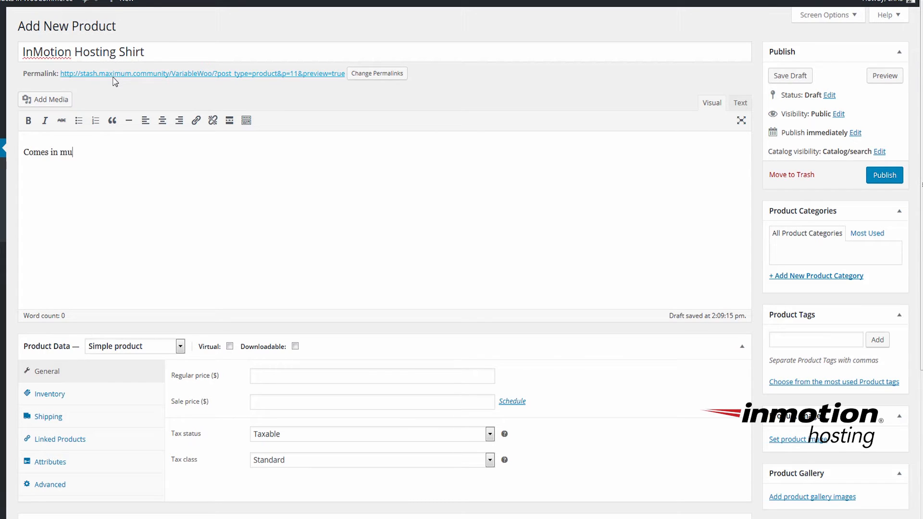
type("ltiple")
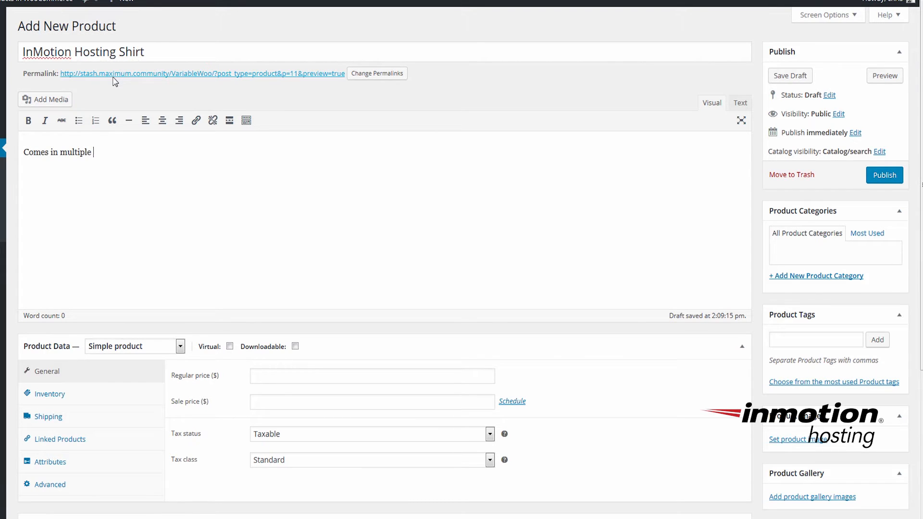
type("sizes.")
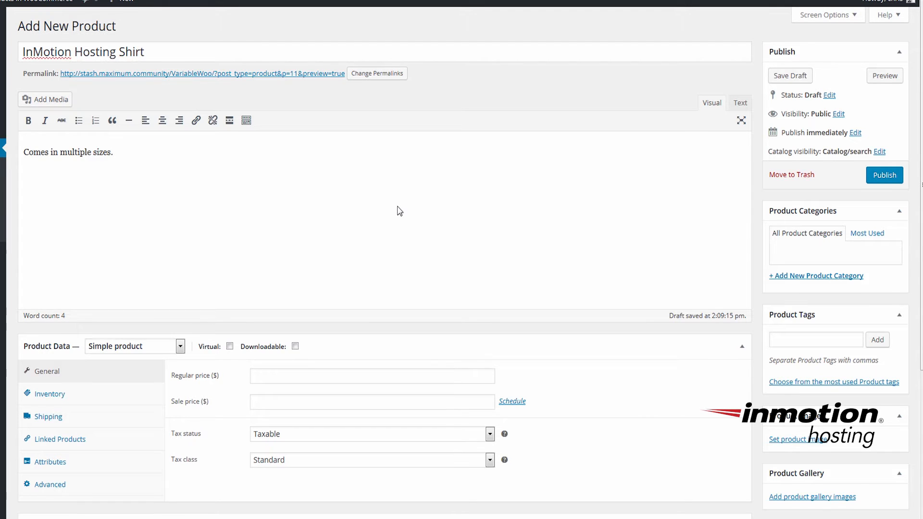
mouse_move(397, 198)
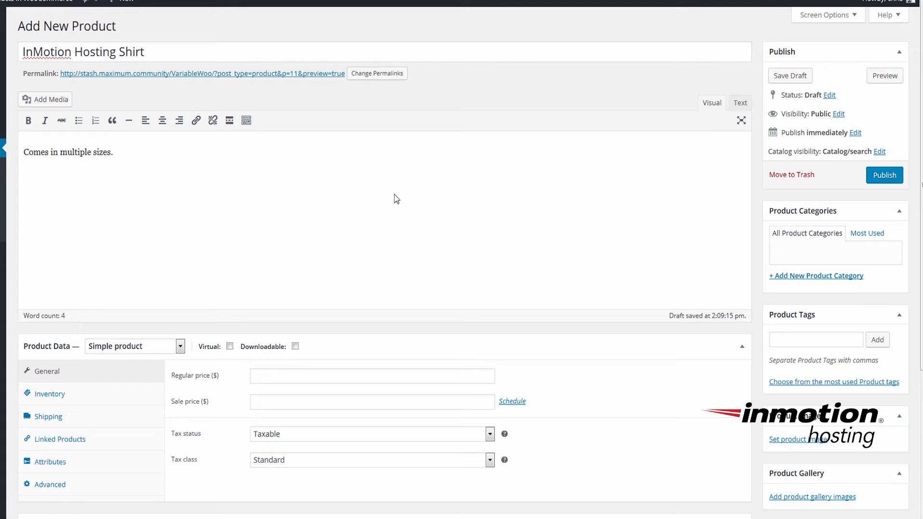
- Set the product type to Variable product and show its Inventory settings
scroll("down", 3)
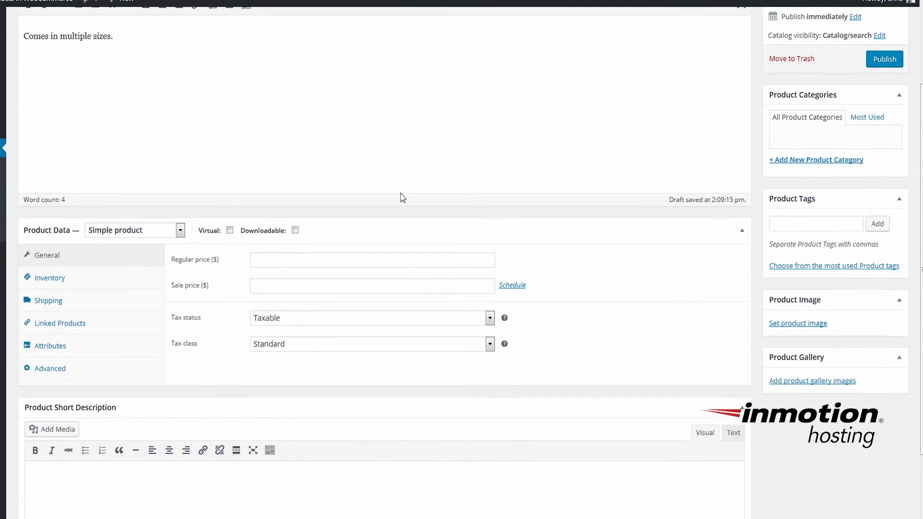
scroll("up", 3)
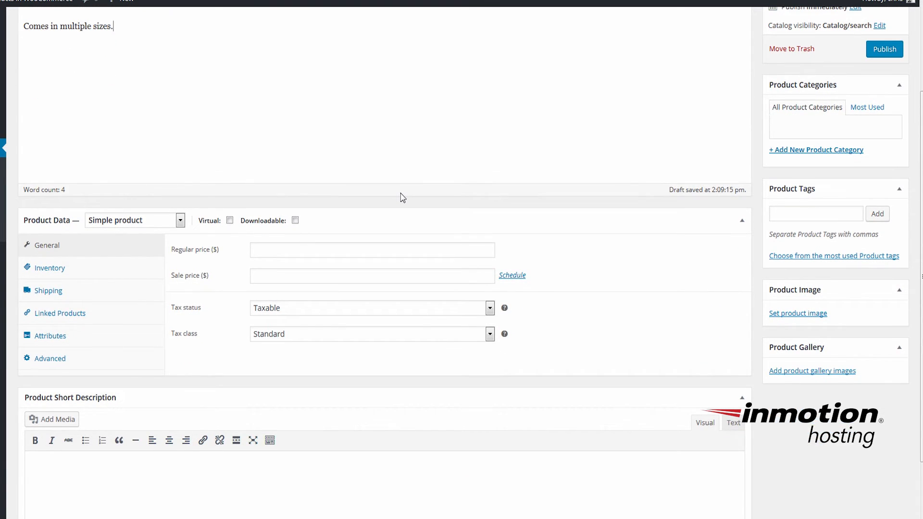
mouse_move(201, 229)
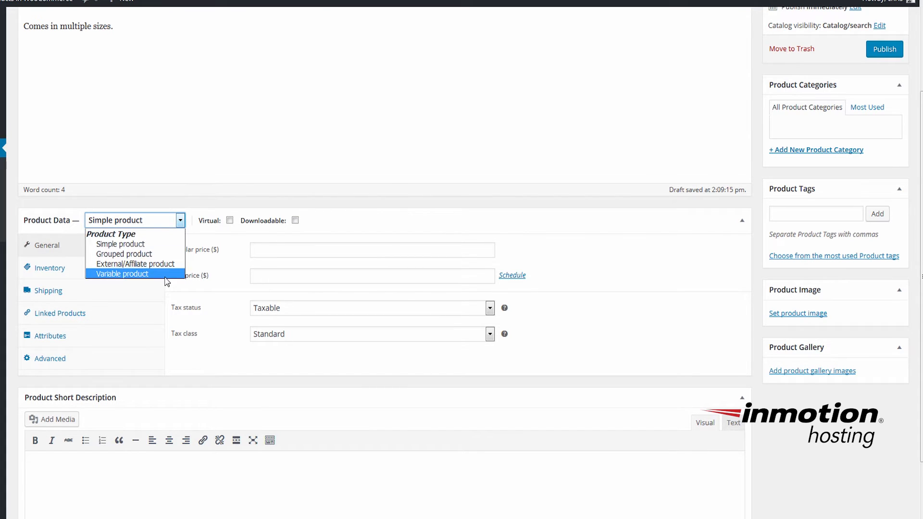
left_click(122, 274)
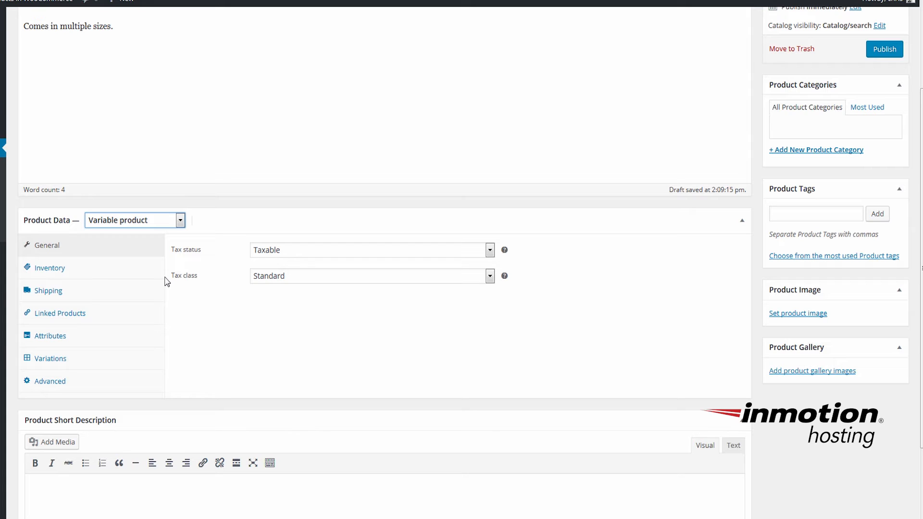
mouse_move(124, 272)
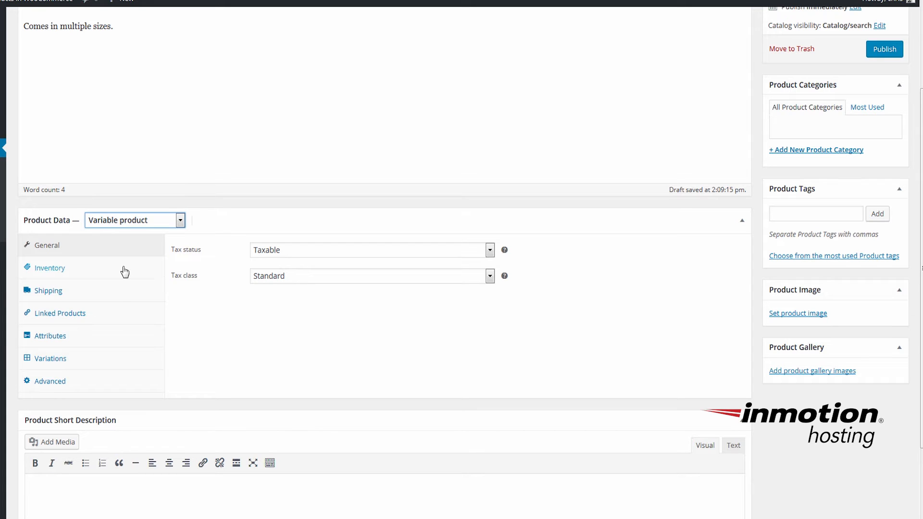
left_click(49, 268)
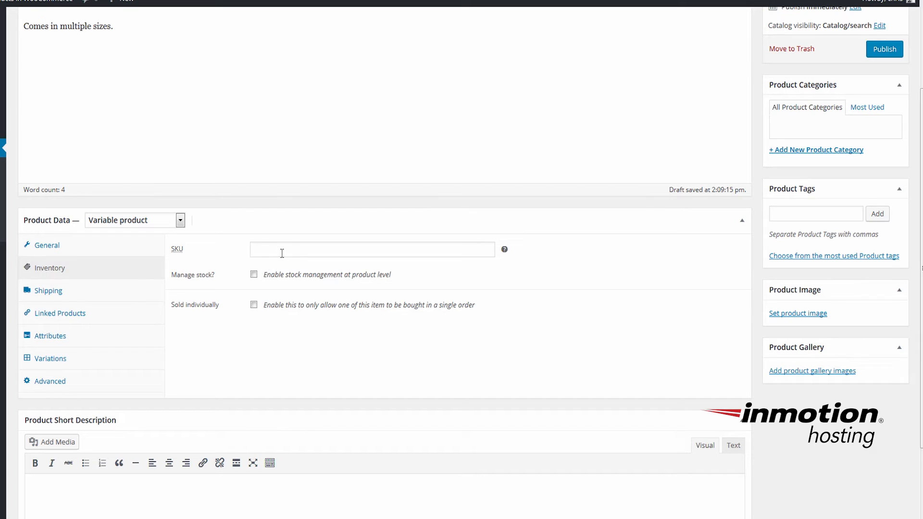
- Enter 1233456 as the shirt's SKU
left_click(372, 249)
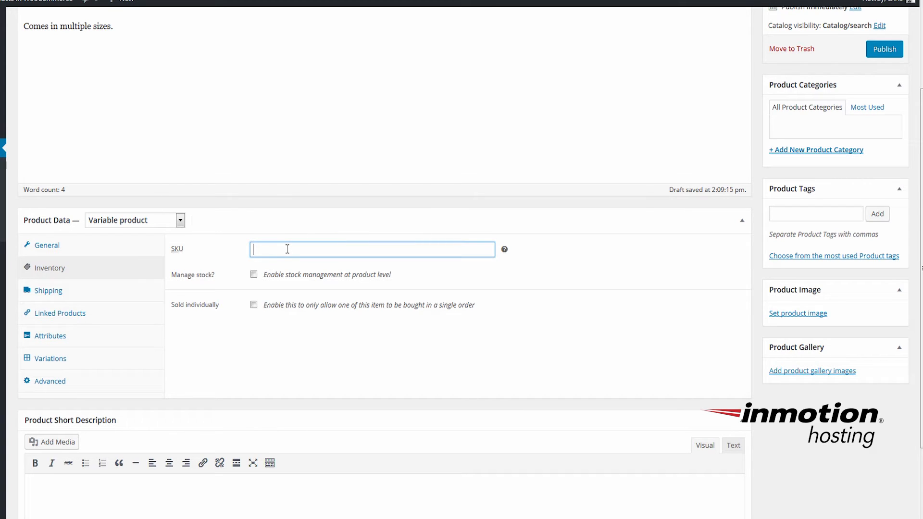
type("1233456")
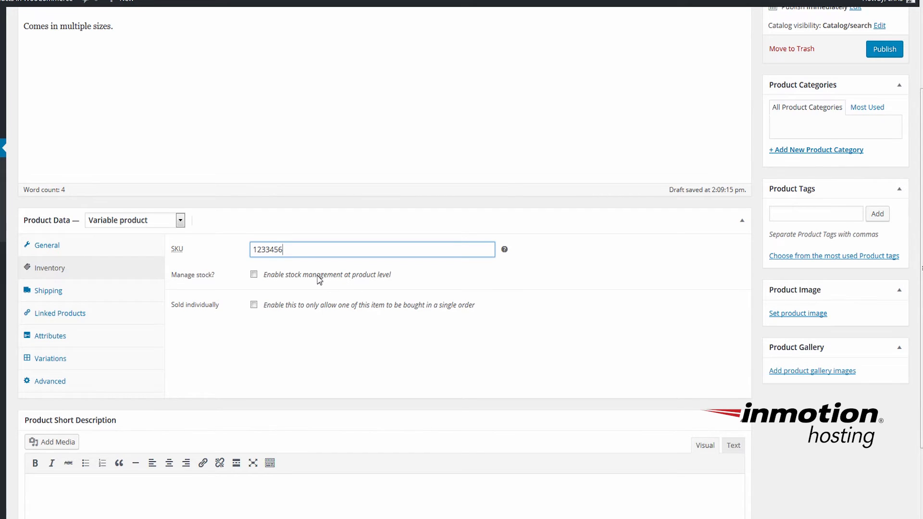
scroll("down", 3)
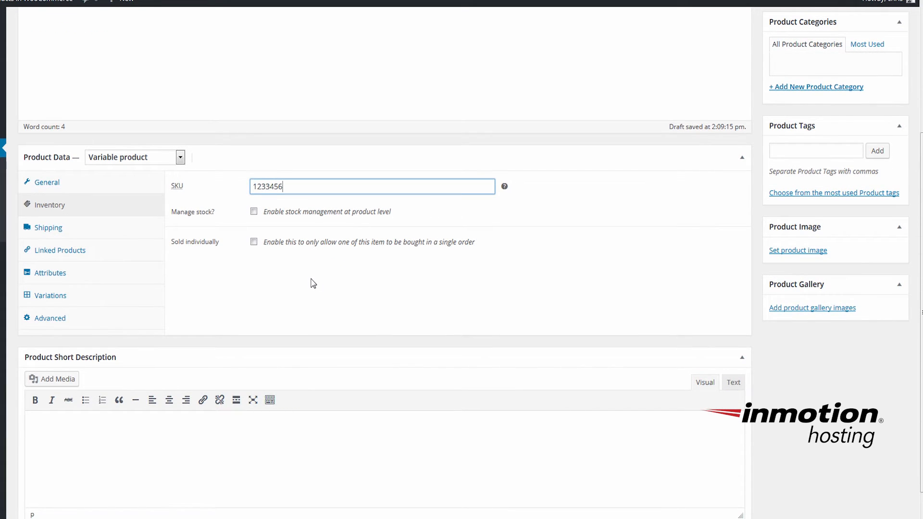
mouse_move(246, 287)
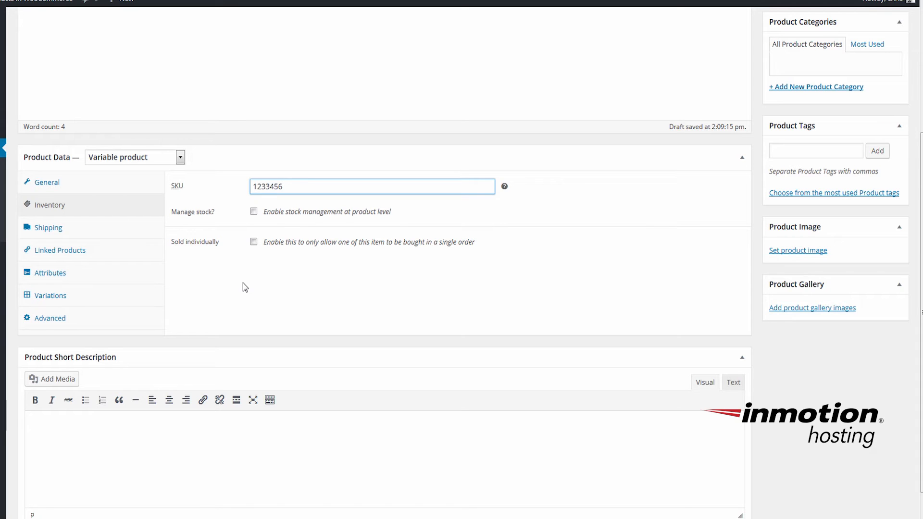
- Add the Size attribute to the product from the Attributes panel
left_click(50, 272)
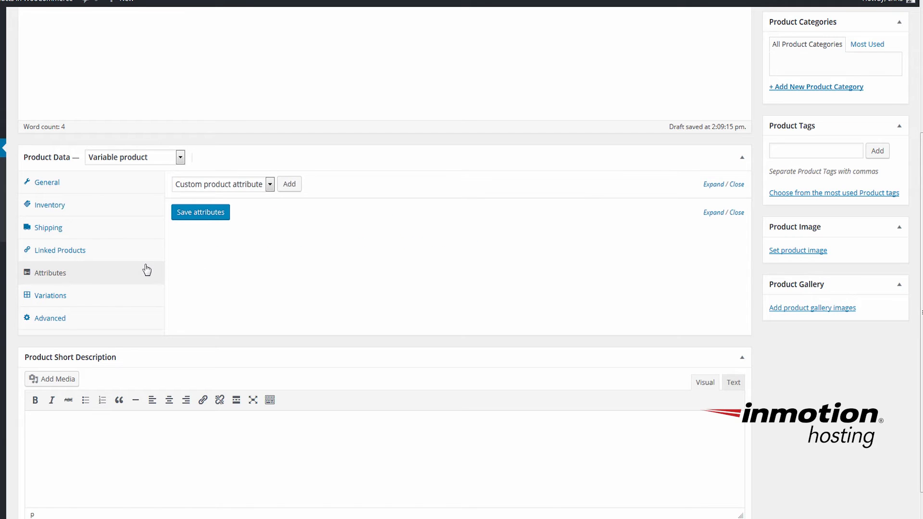
mouse_move(302, 279)
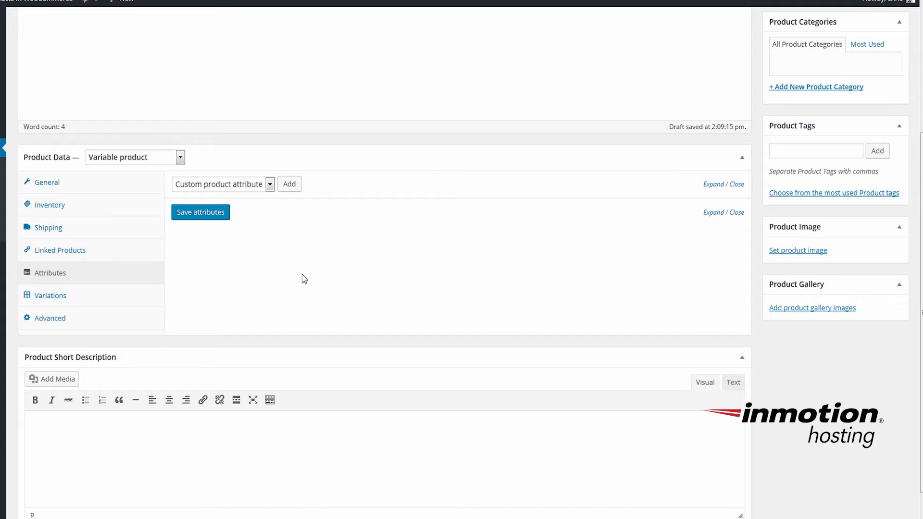
left_click(269, 183)
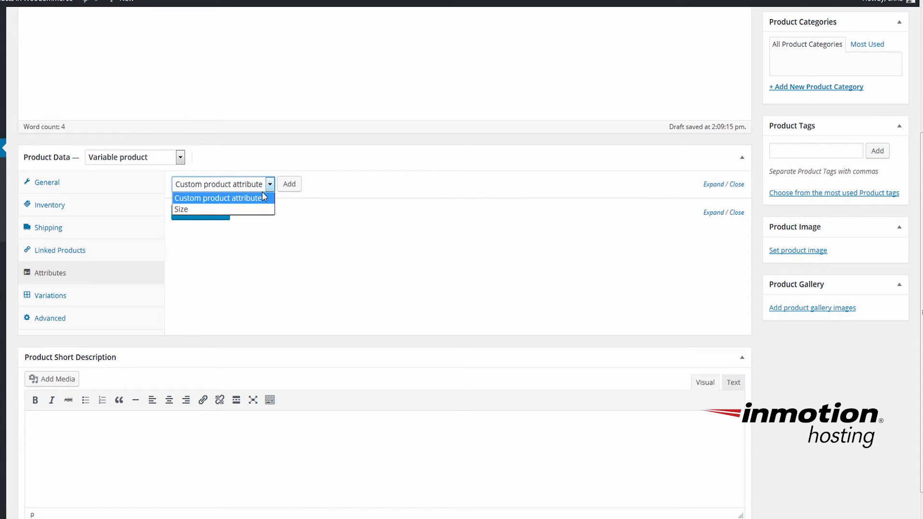
left_click(181, 209)
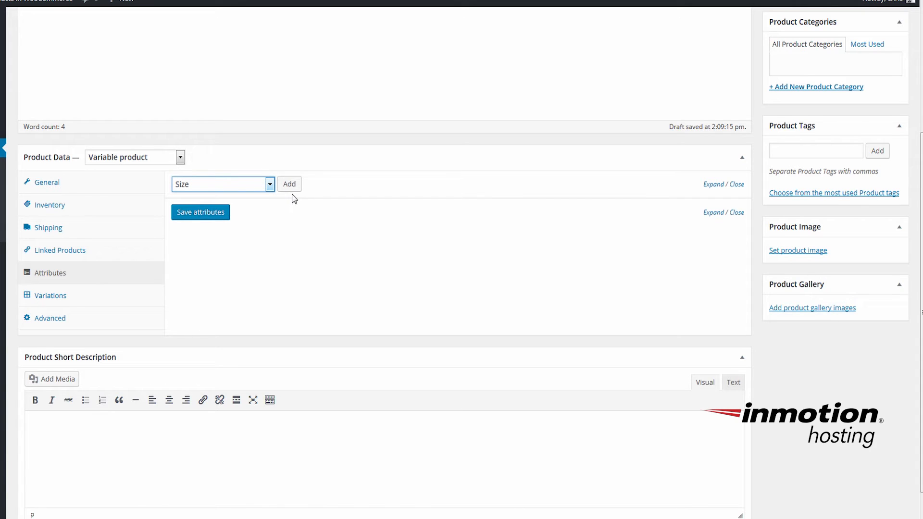
left_click(288, 184)
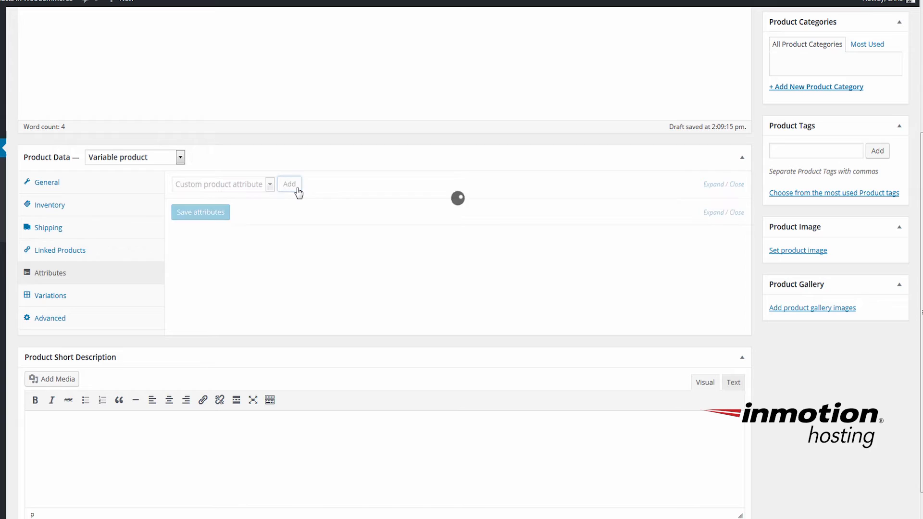
left_click(290, 184)
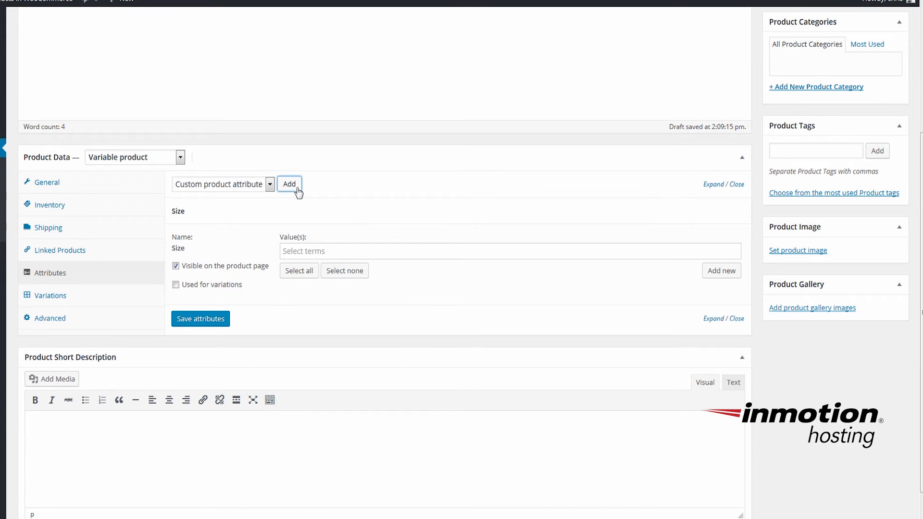
mouse_move(260, 218)
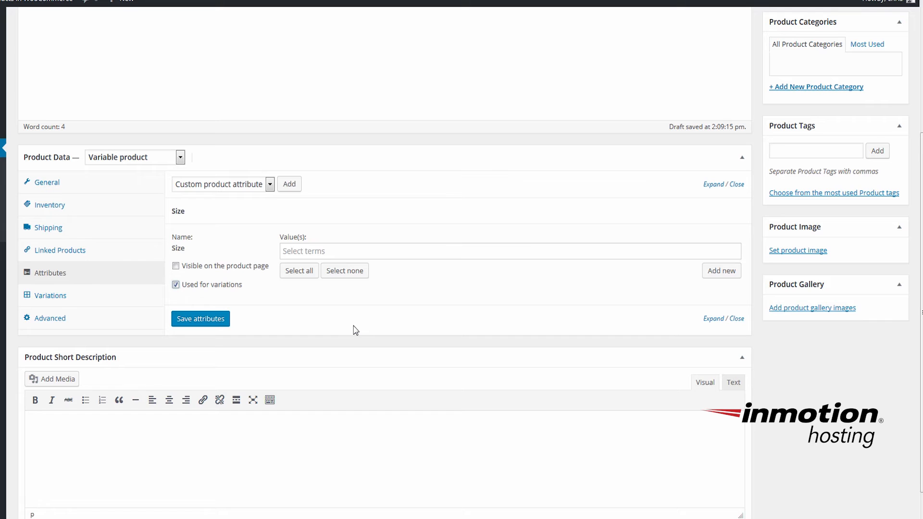
- Mark Size as used for variations, select all its values, and save the attributes
left_click(298, 271)
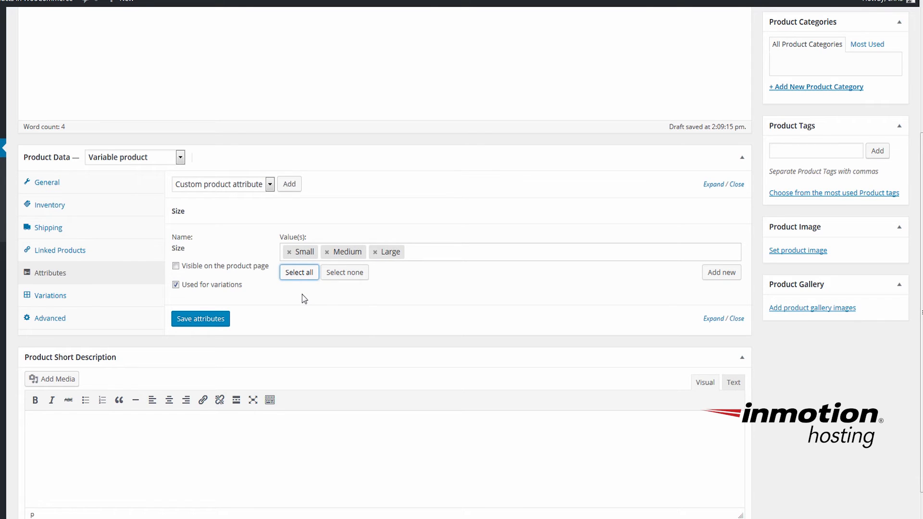
left_click(200, 319)
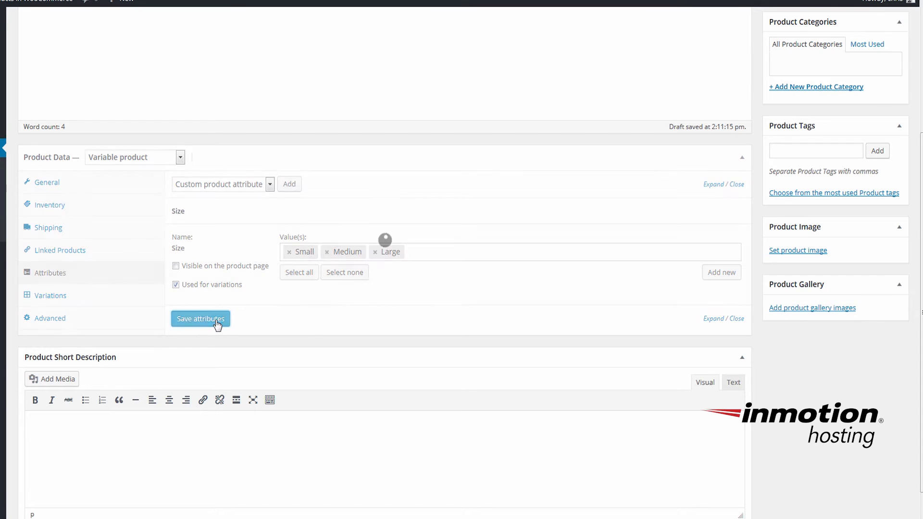
left_click(200, 319)
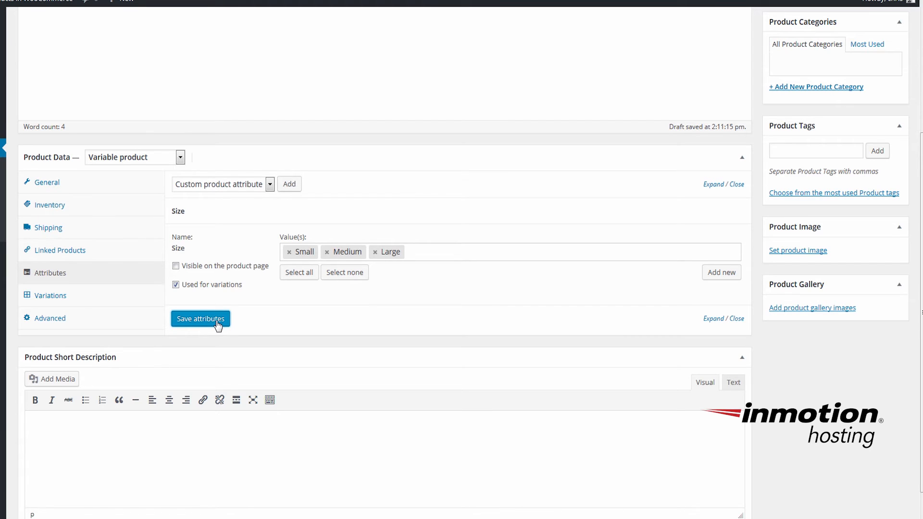
mouse_move(145, 297)
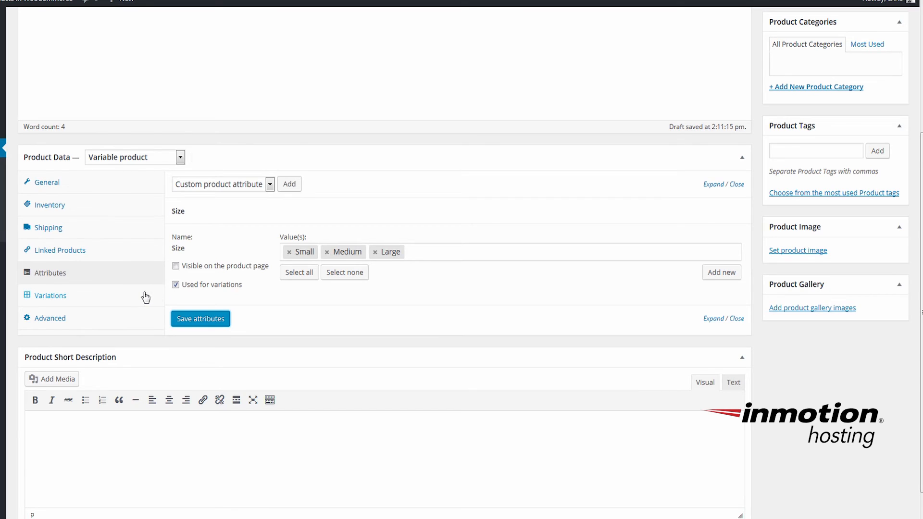
- Add three variations to the shirt from the Variations panel
left_click(50, 295)
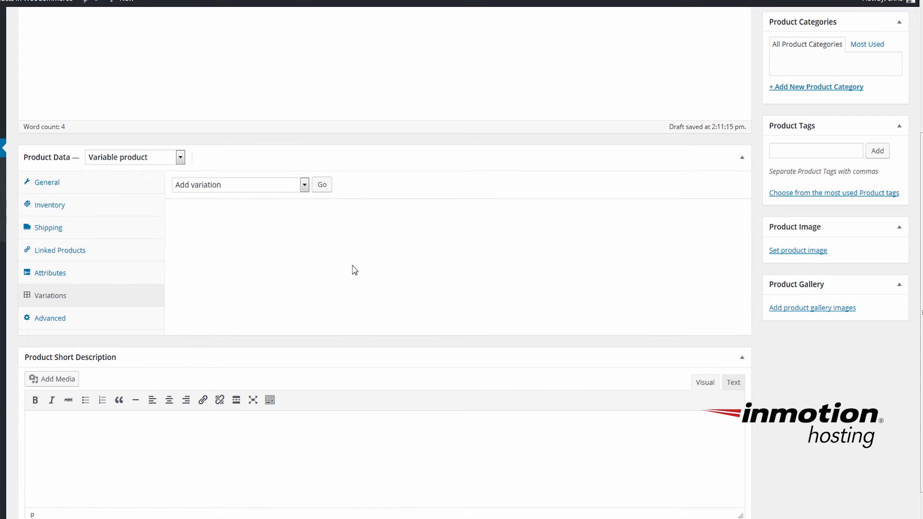
mouse_move(321, 181)
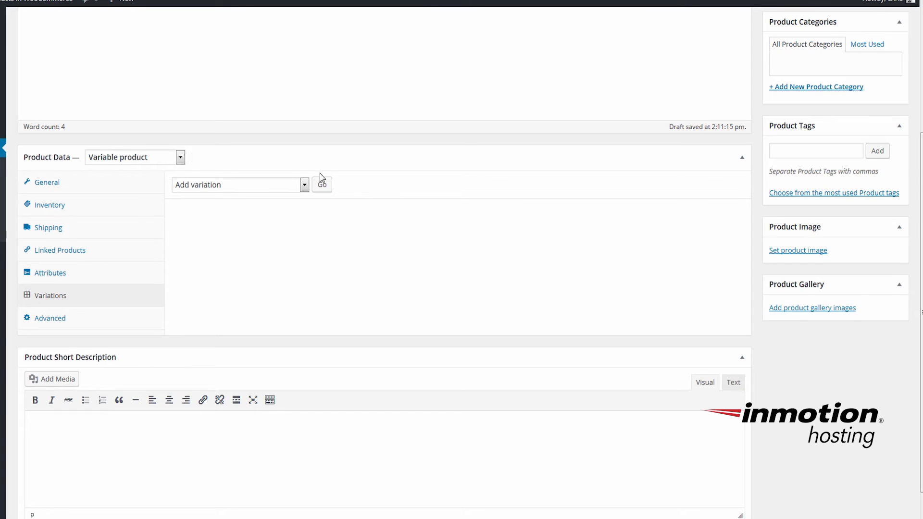
mouse_move(305, 201)
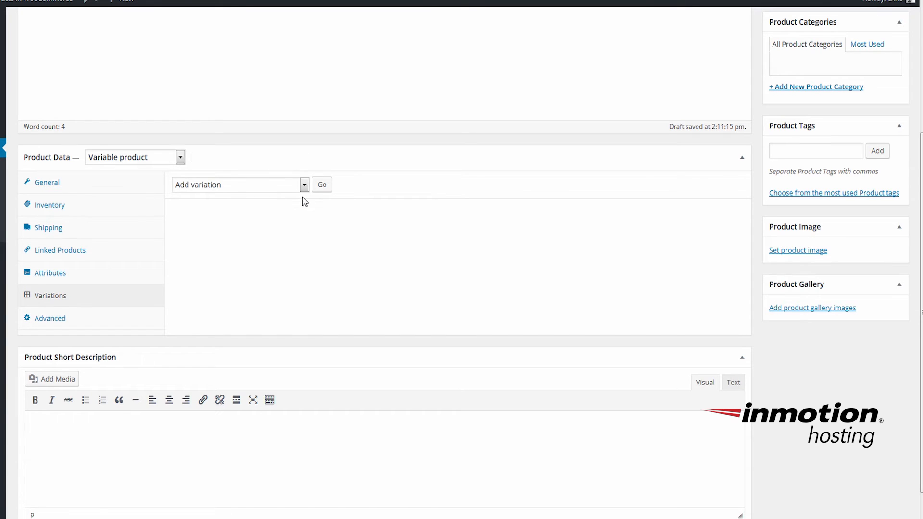
left_click(304, 185)
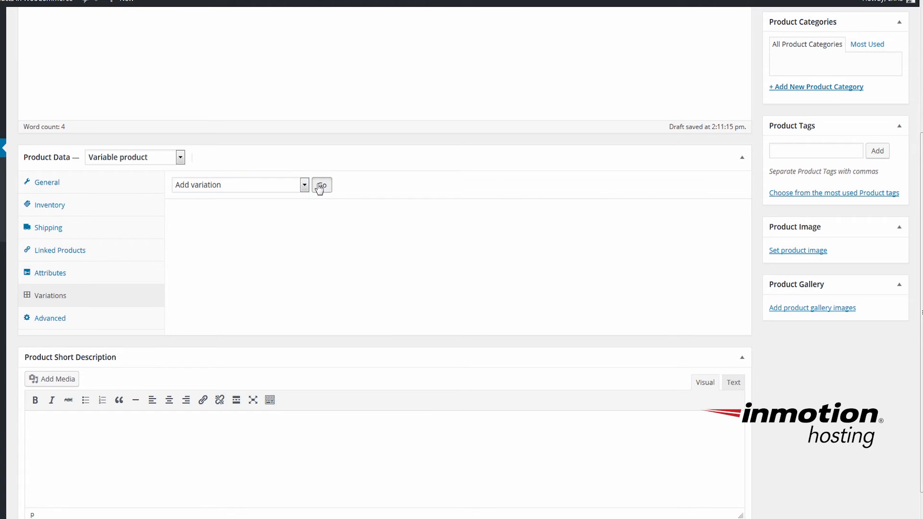
left_click(321, 184)
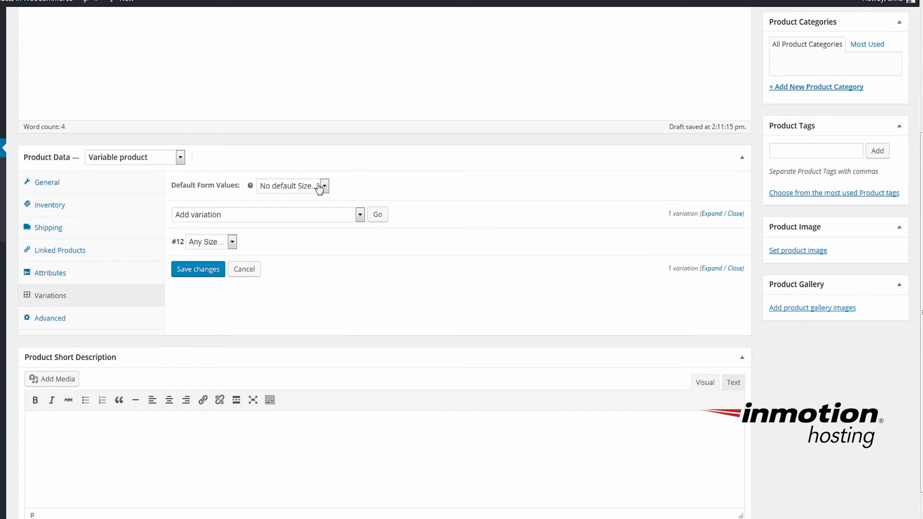
mouse_move(323, 227)
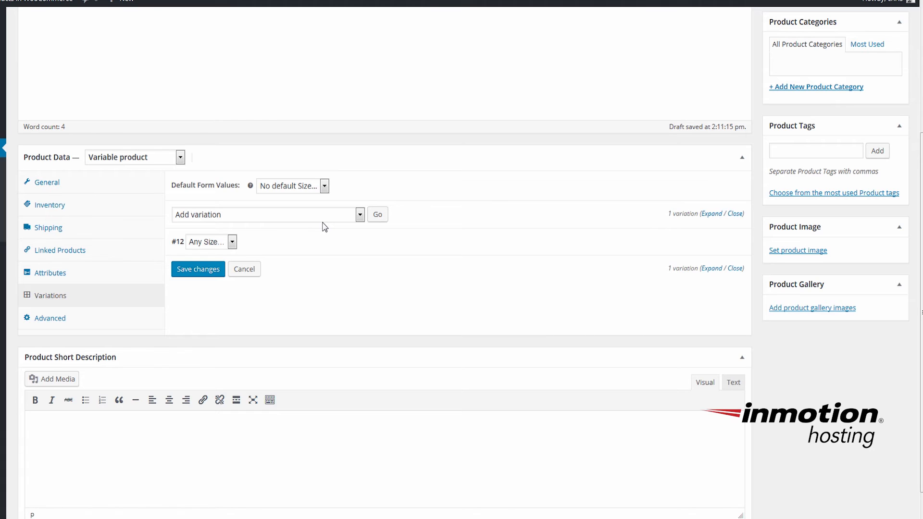
mouse_move(377, 214)
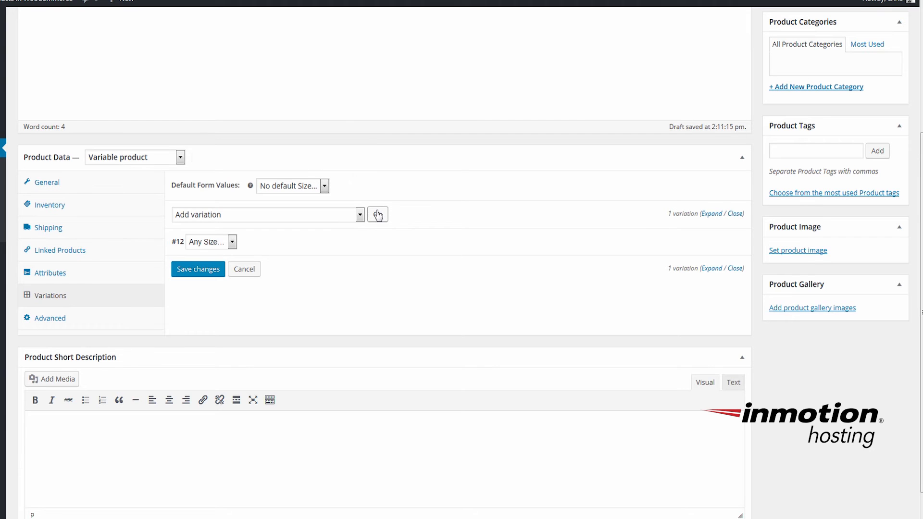
left_click(377, 215)
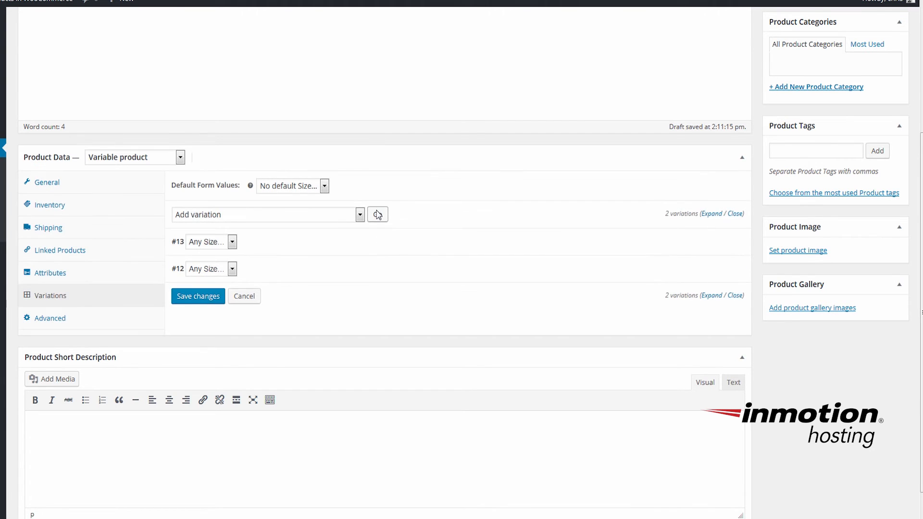
left_click(377, 214)
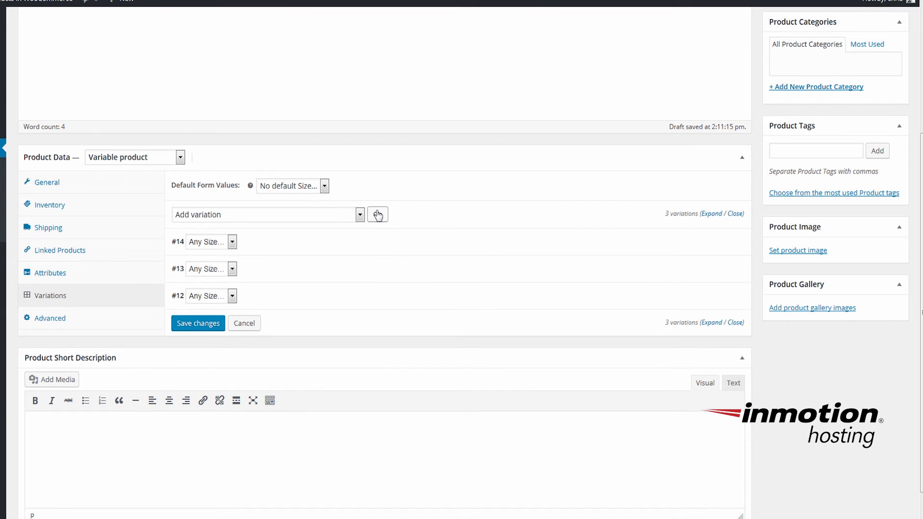
- Assign Small to variation #14 and Medium to variation #13
left_click(232, 242)
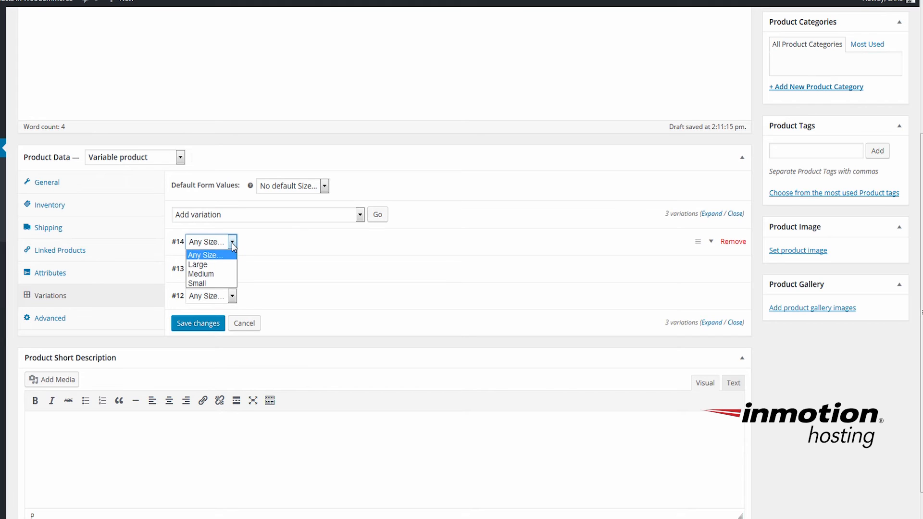
left_click(196, 282)
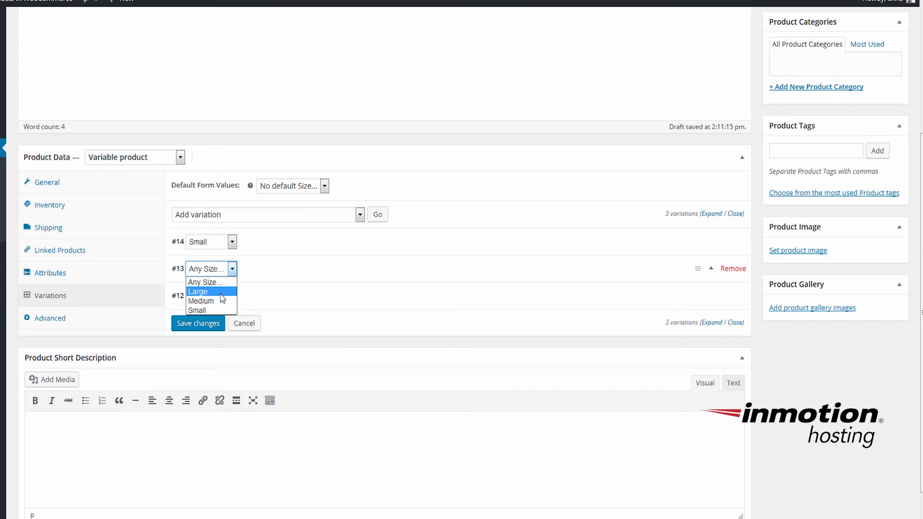
left_click(200, 301)
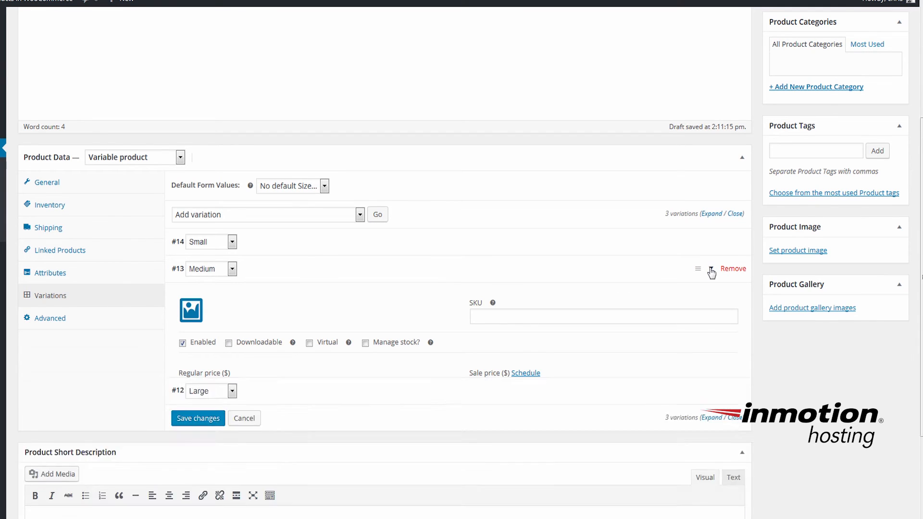
- Set regular prices of 5 for the Small variation and 10 for Medium
left_click(710, 269)
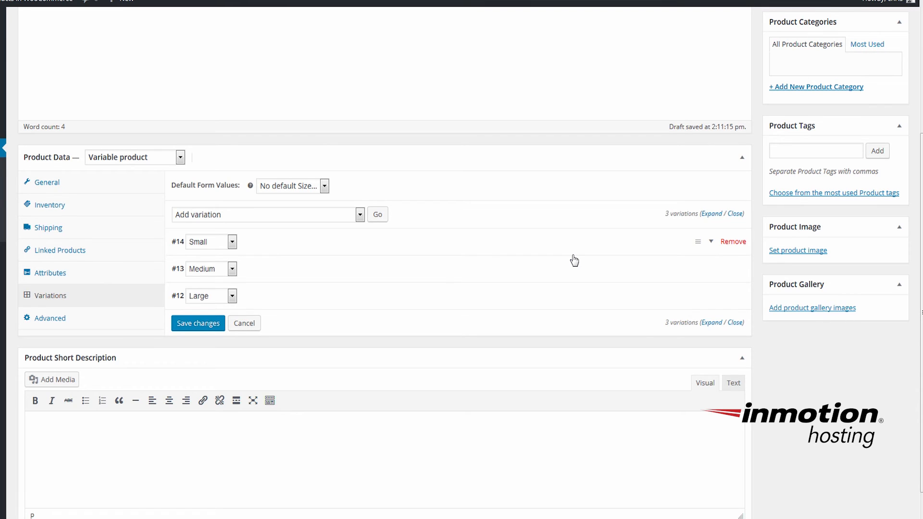
mouse_move(615, 261)
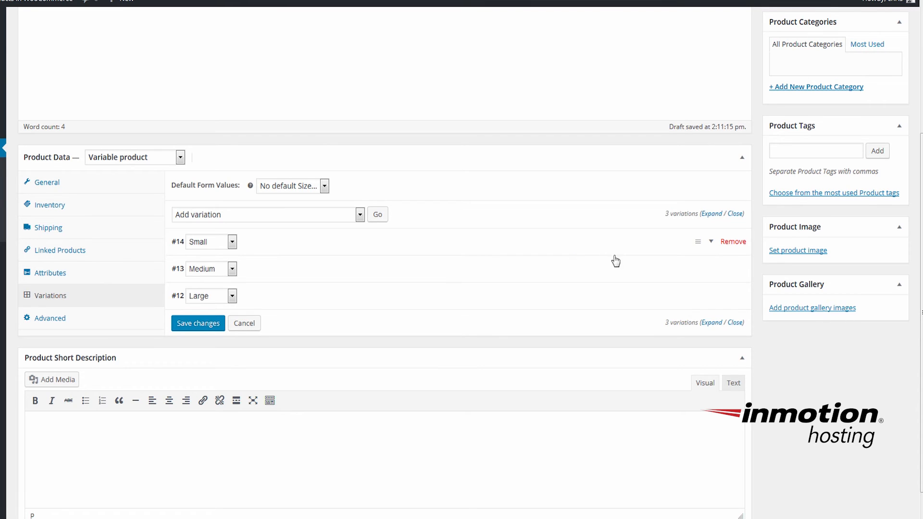
mouse_move(717, 251)
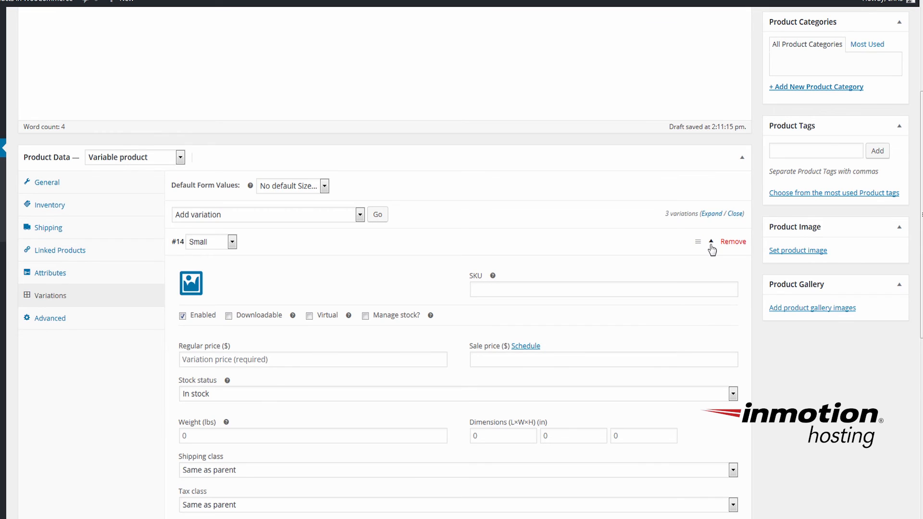
mouse_move(450, 294)
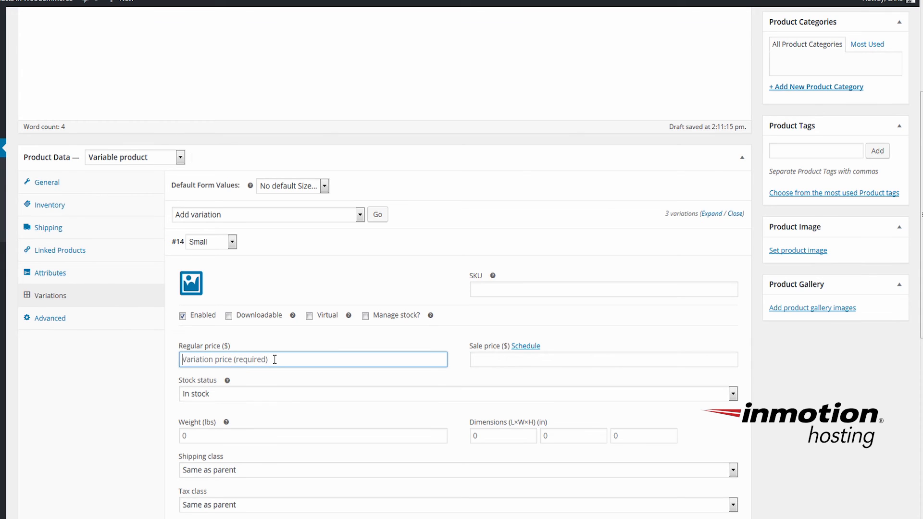
type("5")
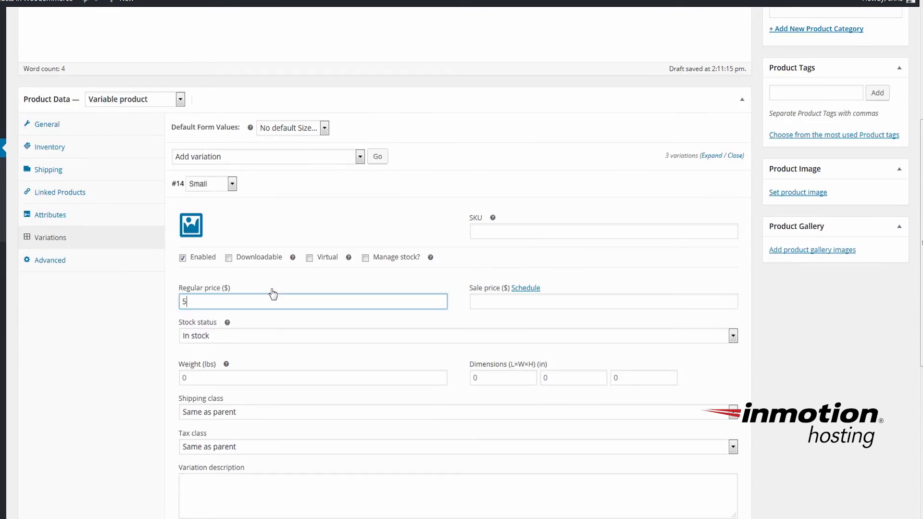
scroll("down", 3)
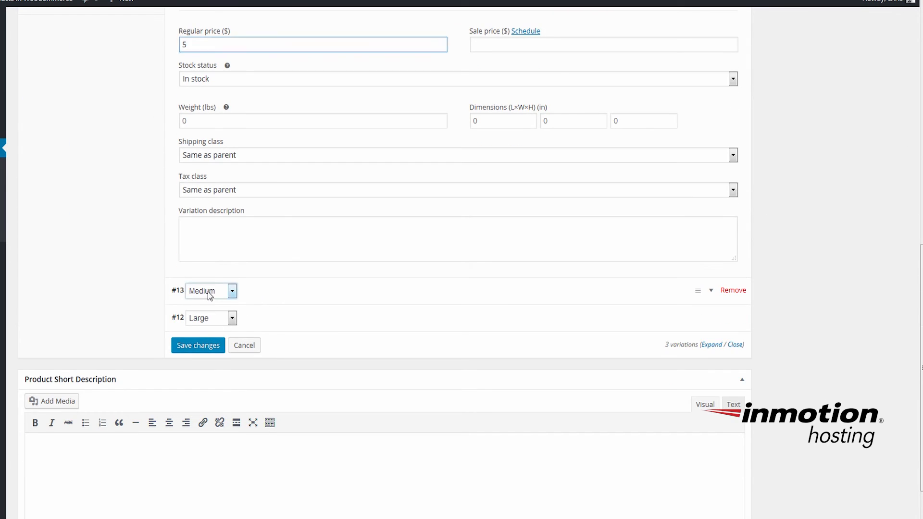
left_click(711, 290)
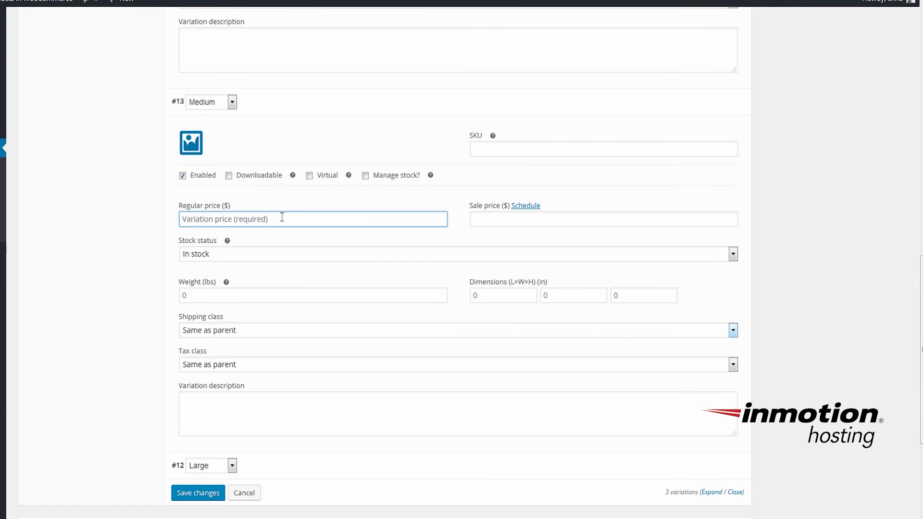
type("10")
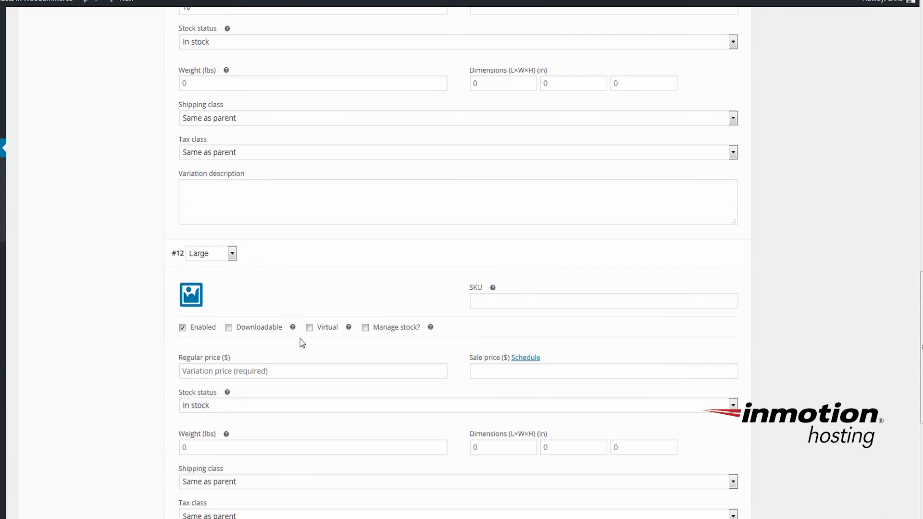
- Set the Large variation's regular price to 15
left_click(313, 371)
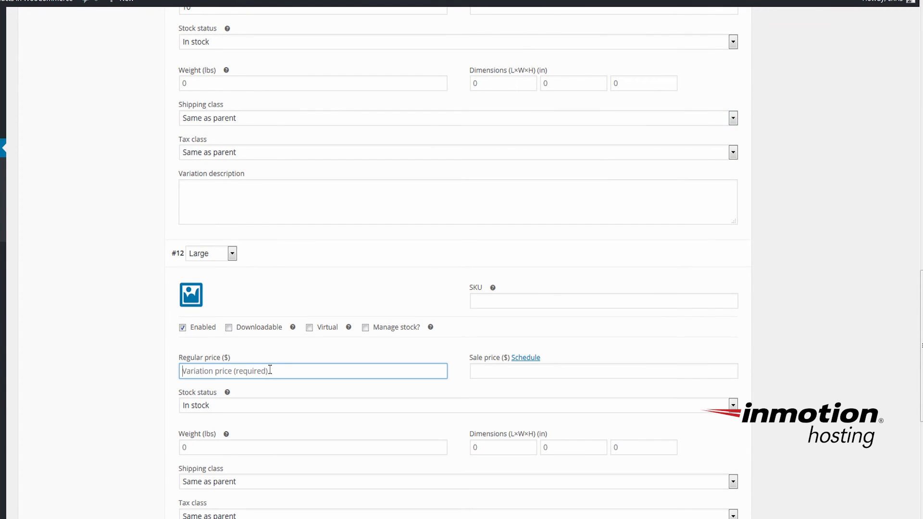
type("15")
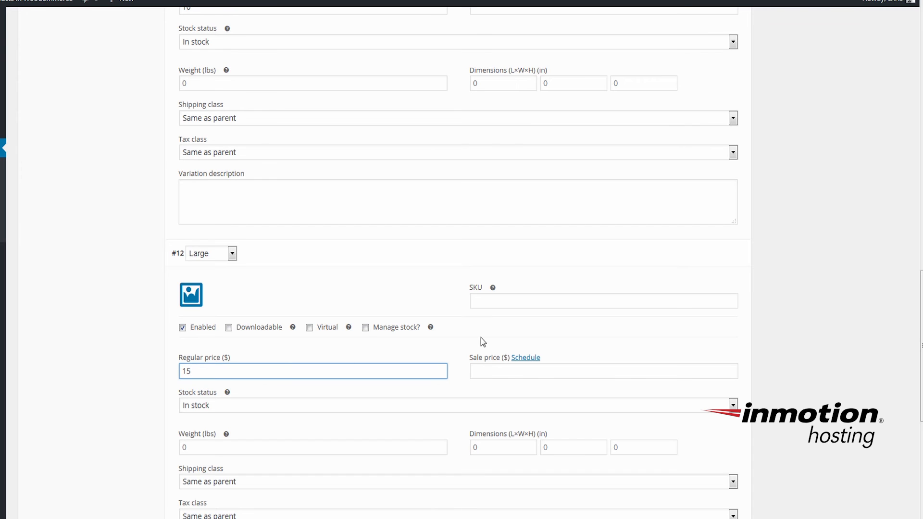
mouse_move(505, 347)
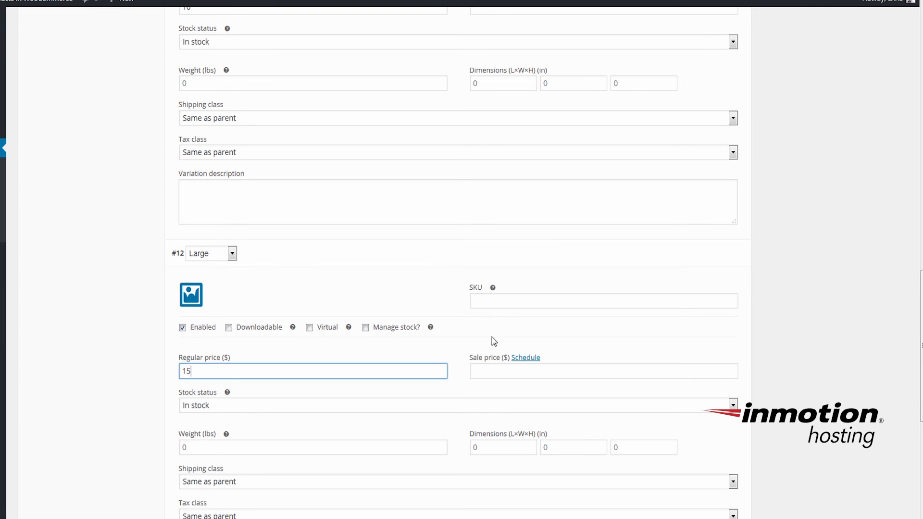
scroll("down", 3)
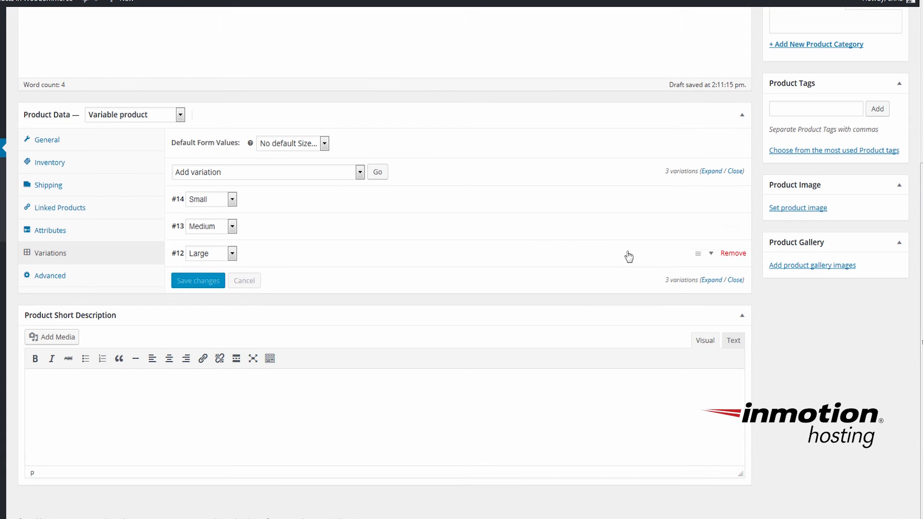
- Set the imh_shirt photo from the Media Library as the product image
scroll("up", 3)
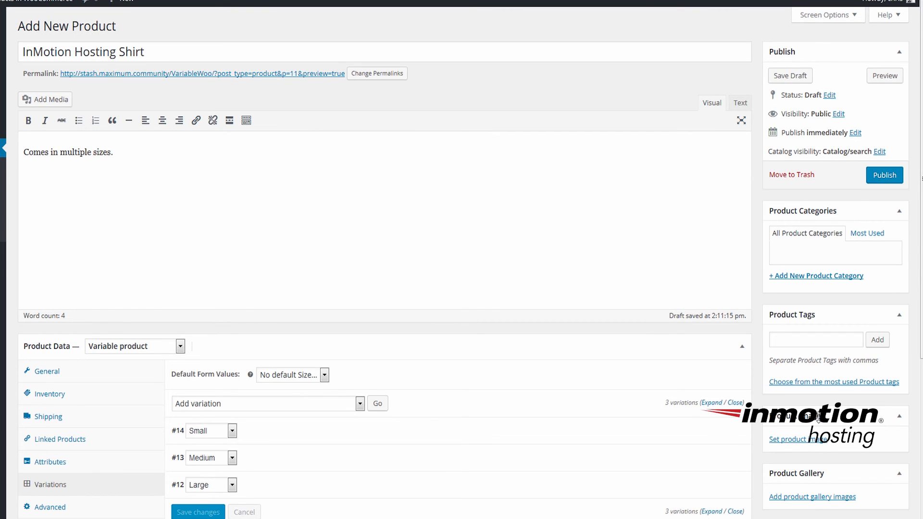
mouse_move(859, 193)
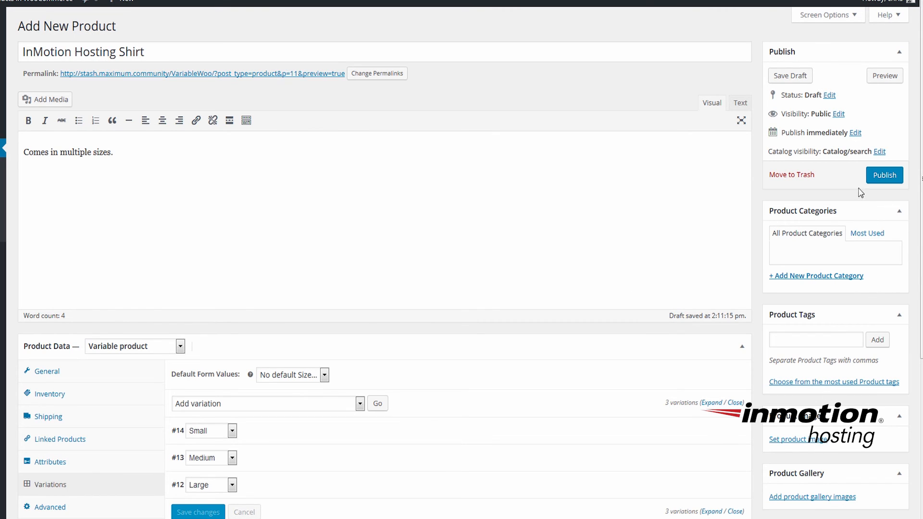
mouse_move(784, 405)
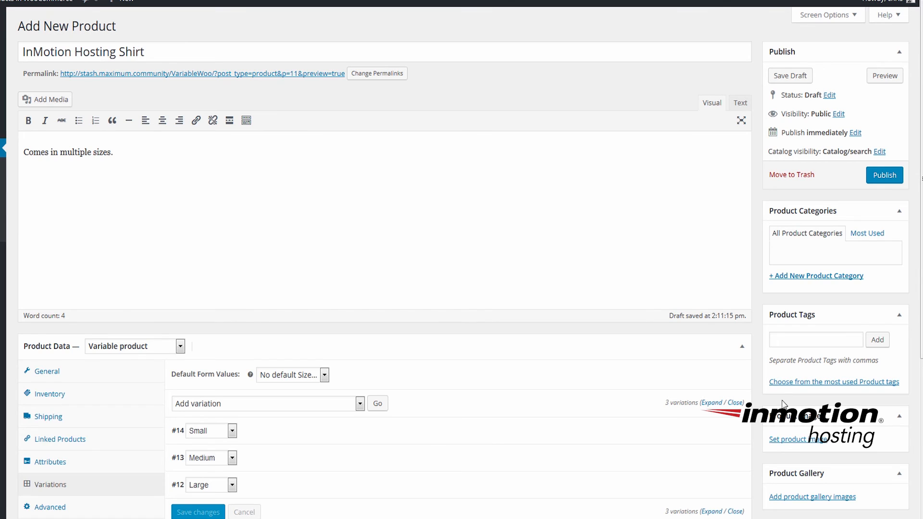
scroll("down", 3)
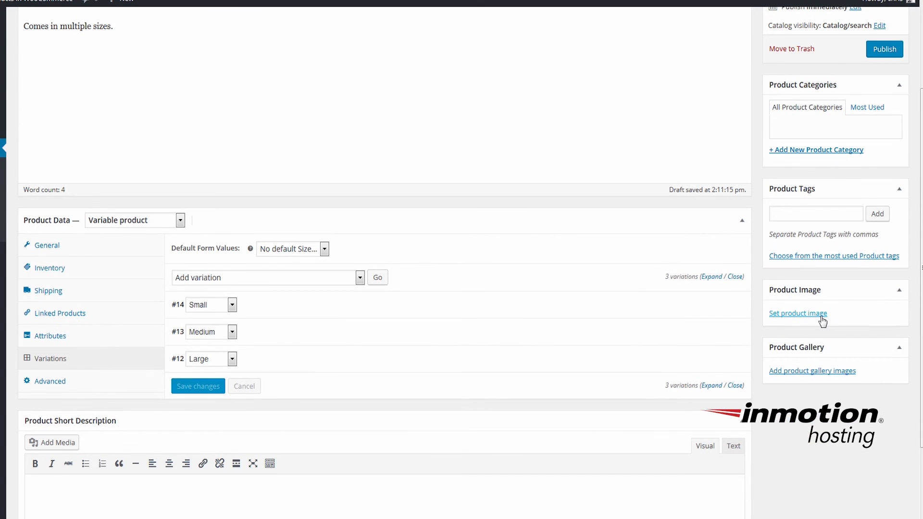
left_click(798, 312)
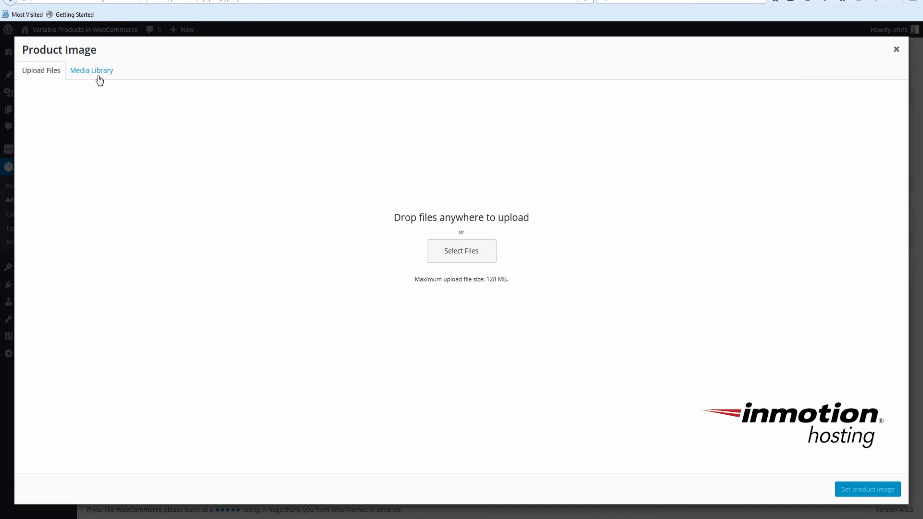
left_click(92, 70)
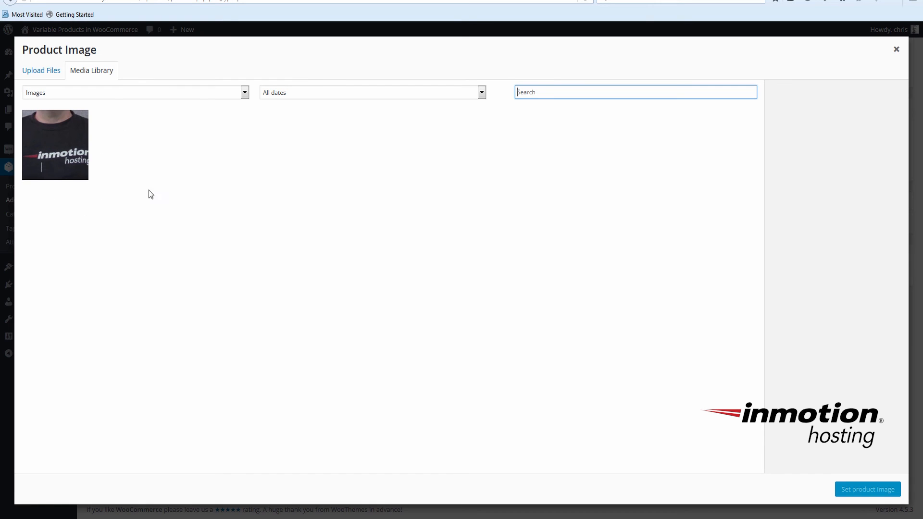
left_click(55, 145)
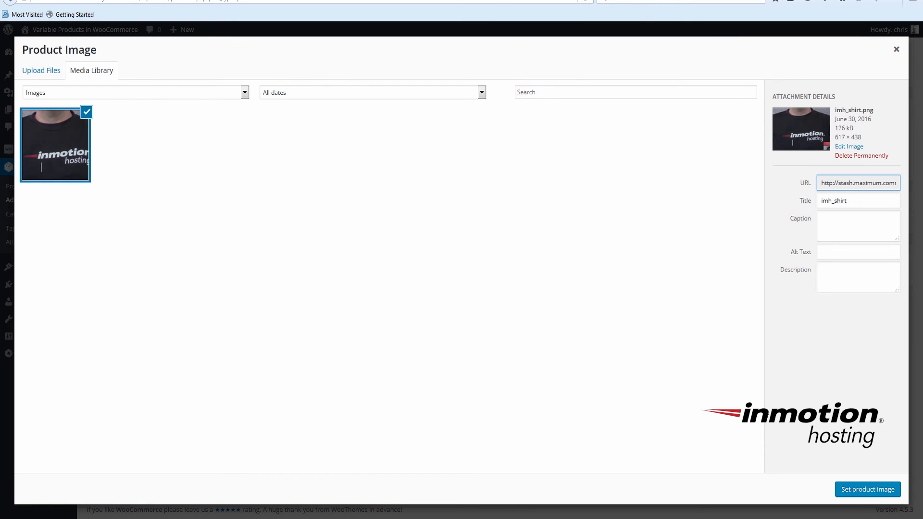
mouse_move(860, 356)
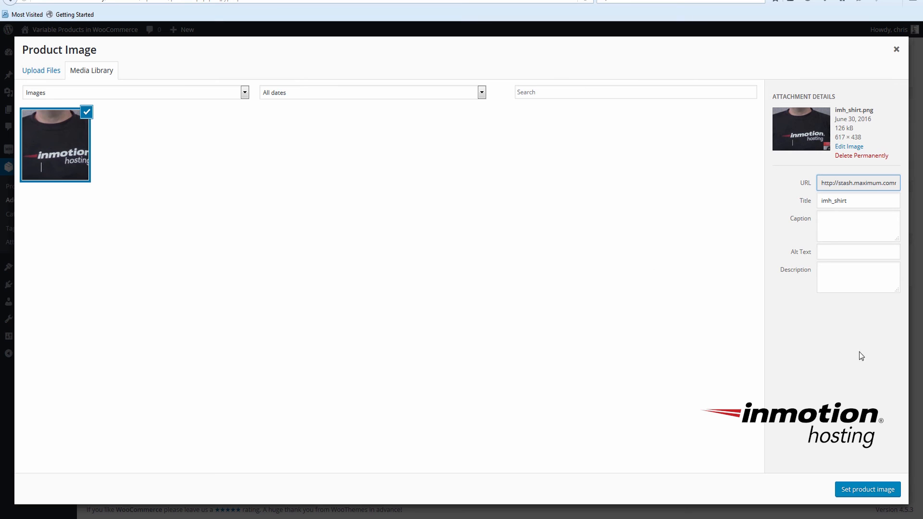
mouse_move(859, 462)
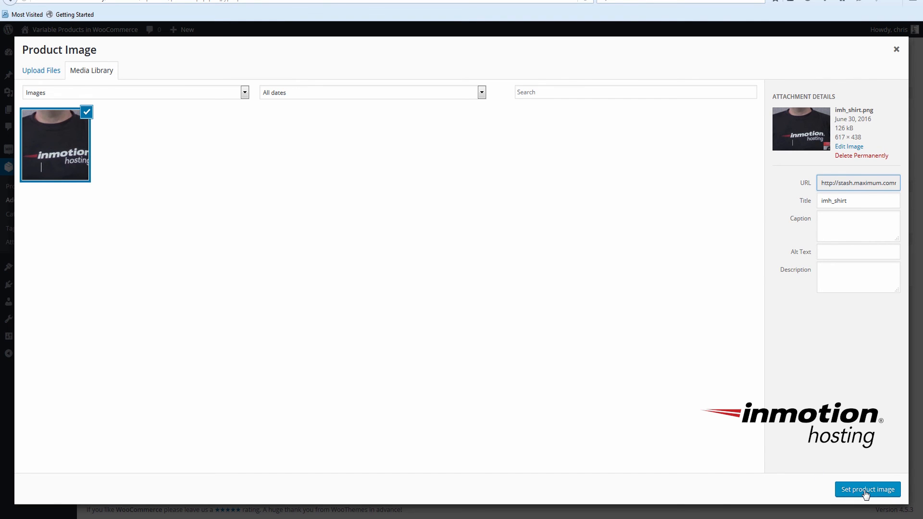
left_click(867, 489)
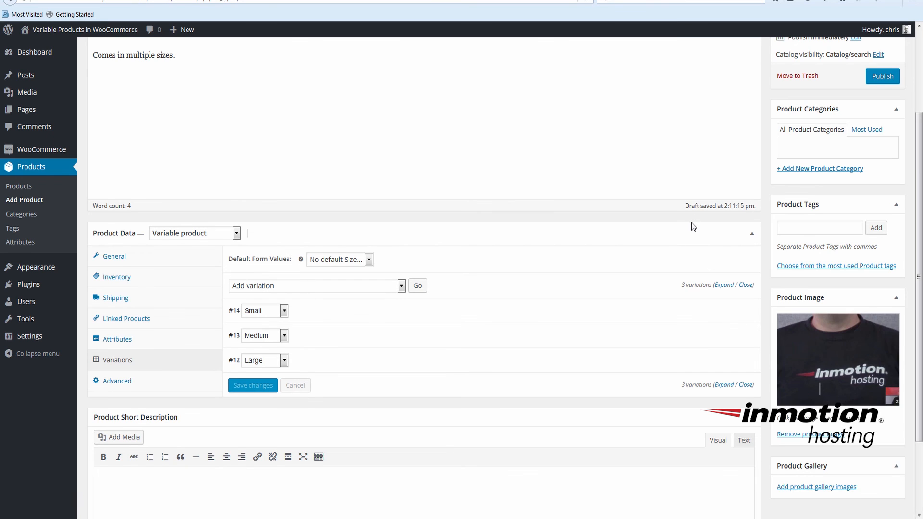
- Publish the InMotion Hosting Shirt from the Publish box
scroll("up", 3)
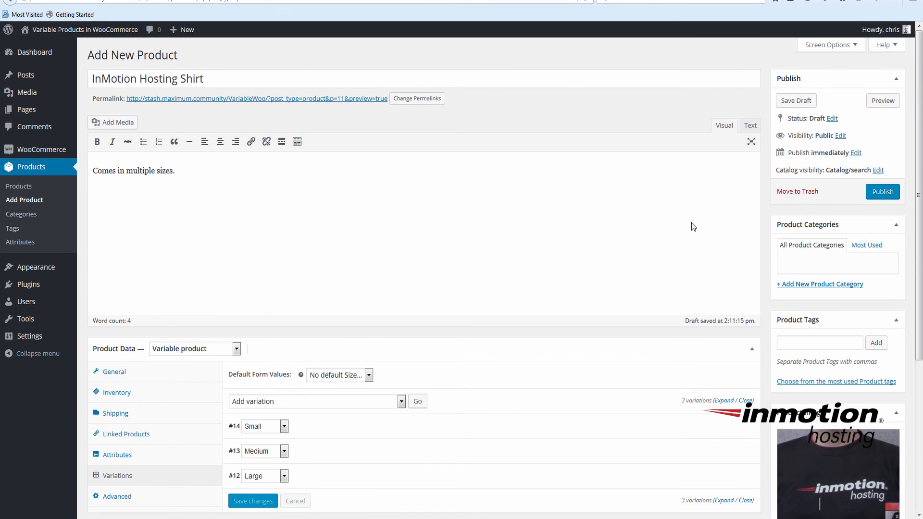
mouse_move(789, 187)
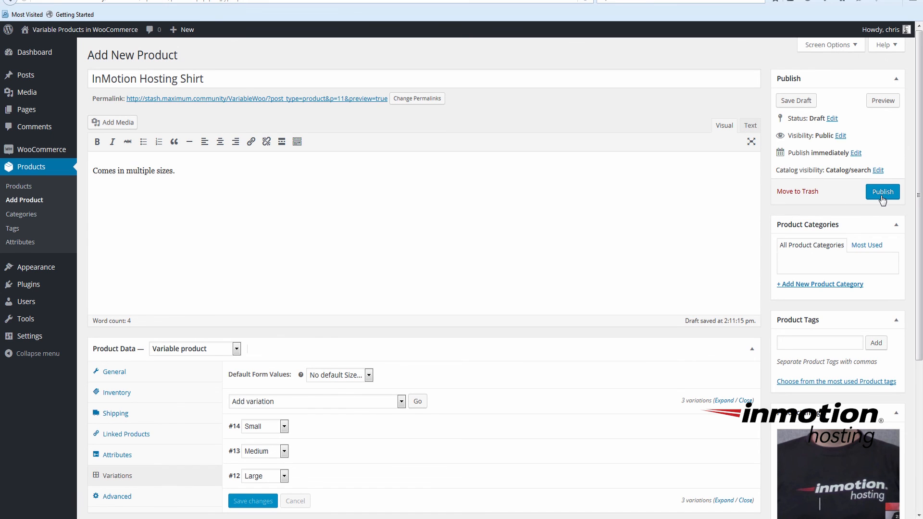
left_click(883, 192)
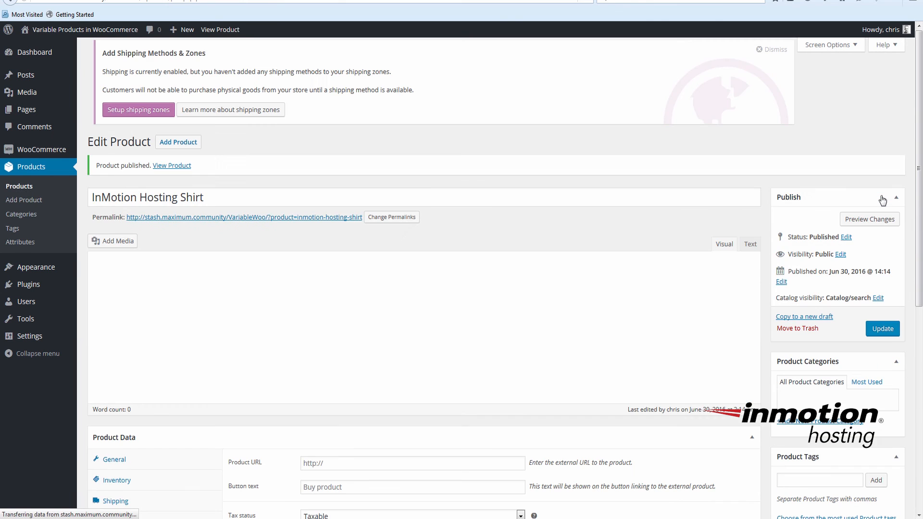
mouse_move(784, 226)
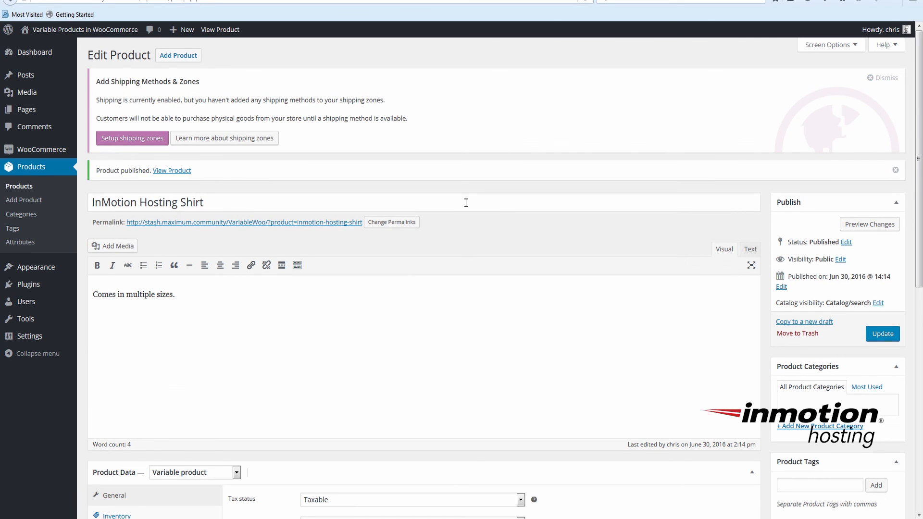
mouse_move(171, 171)
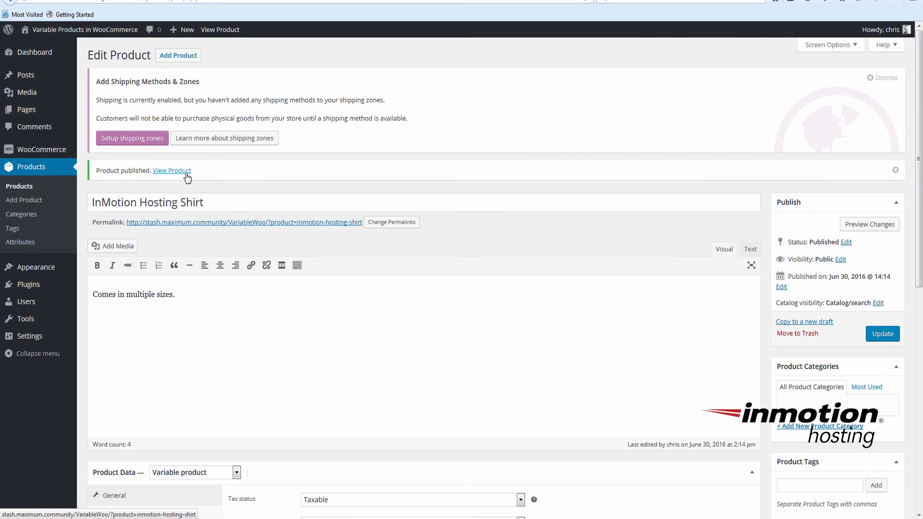
- View the shirt on the storefront showing $5.00–$15.00 and Small, Medium, Large size options
left_click(172, 170)
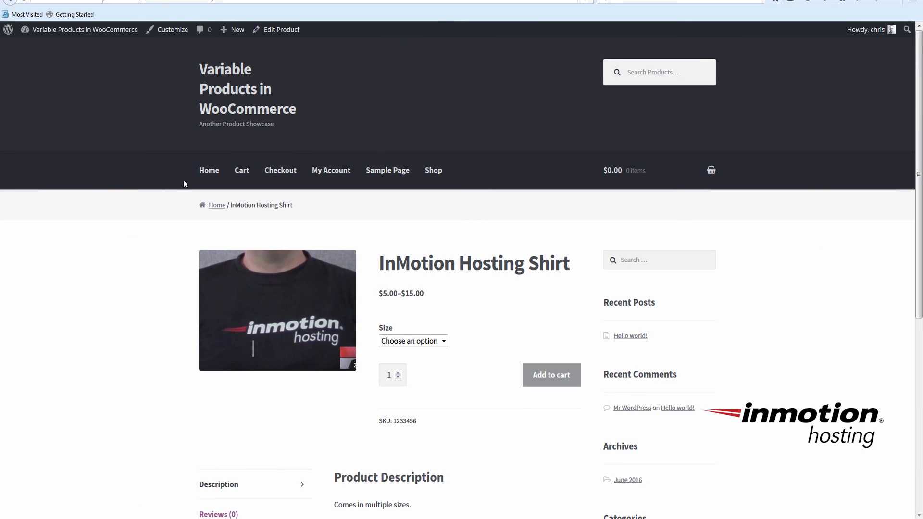
scroll("down", 3)
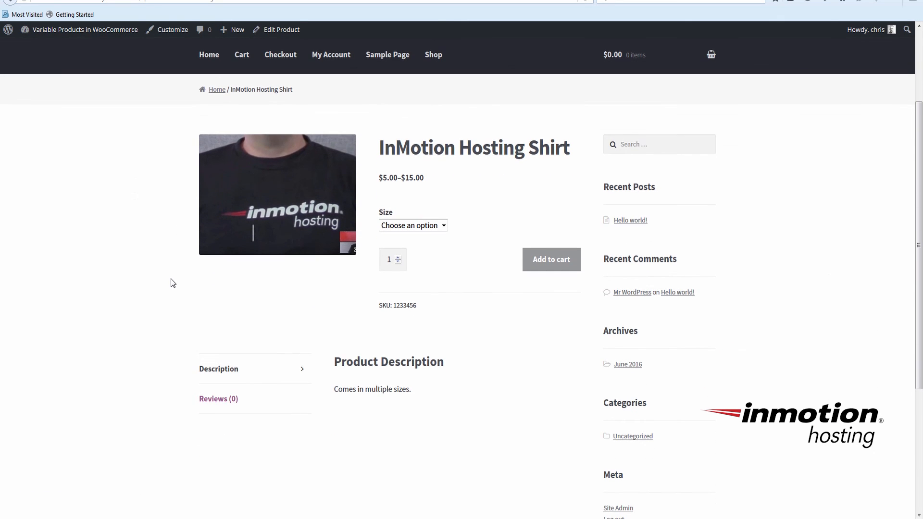
mouse_move(273, 303)
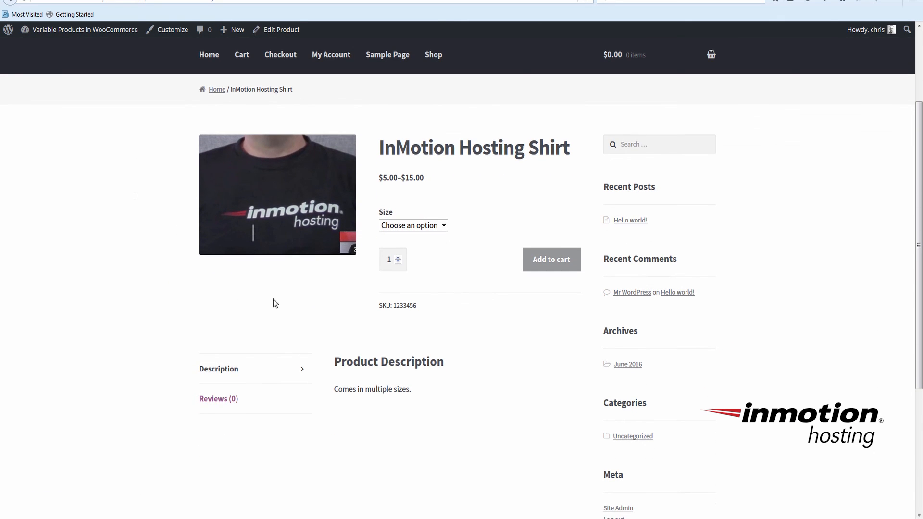
mouse_move(413, 190)
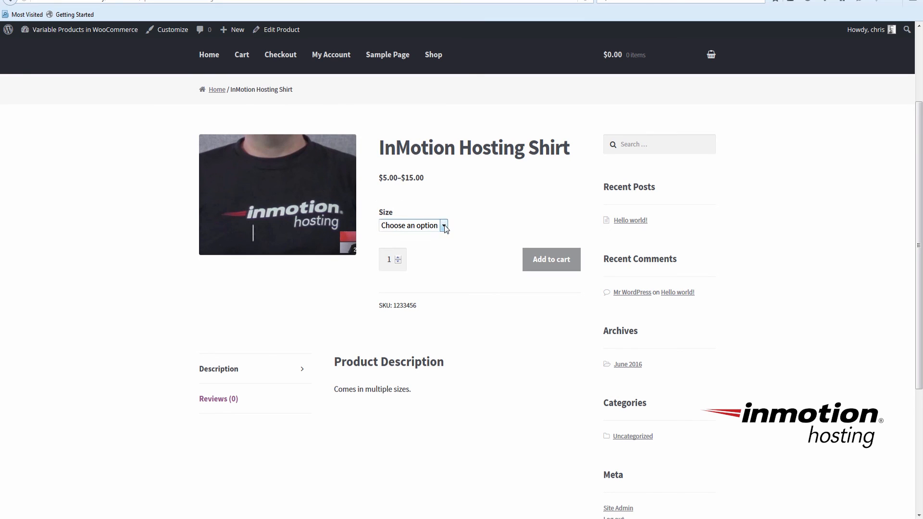
left_click(413, 225)
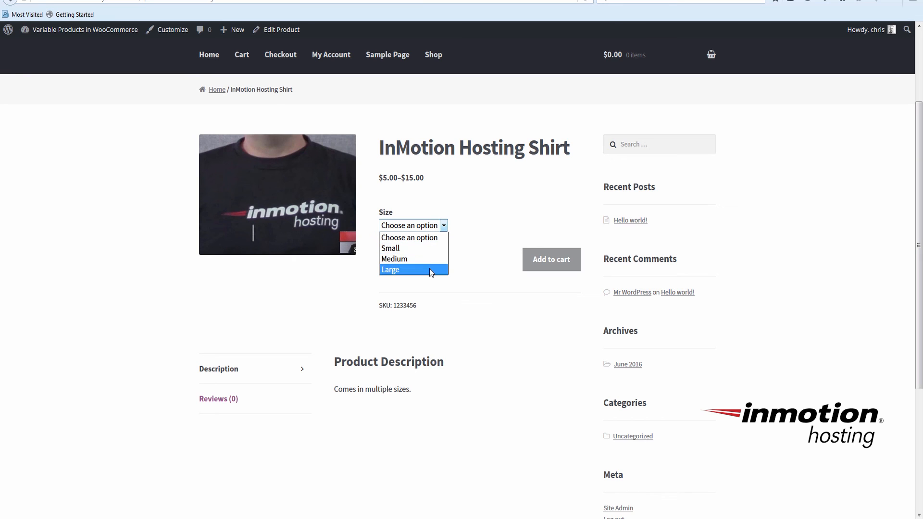
mouse_move(489, 229)
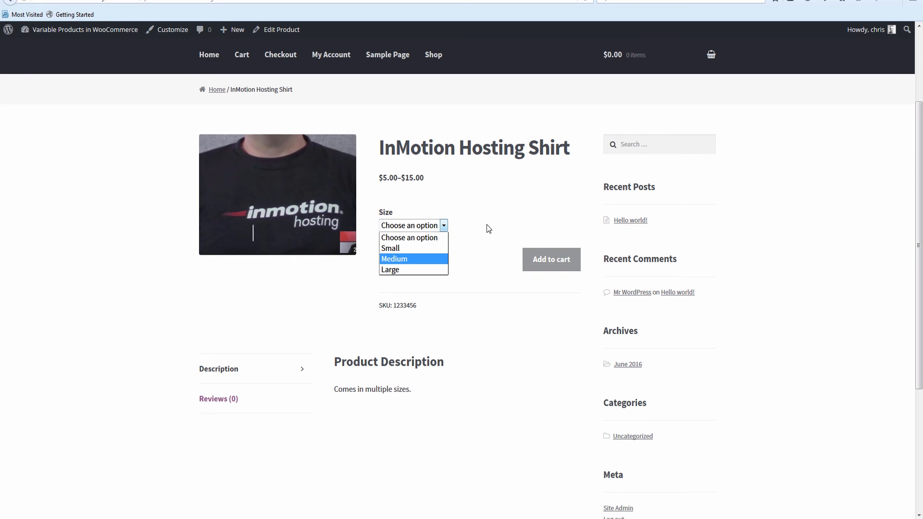
left_click(409, 237)
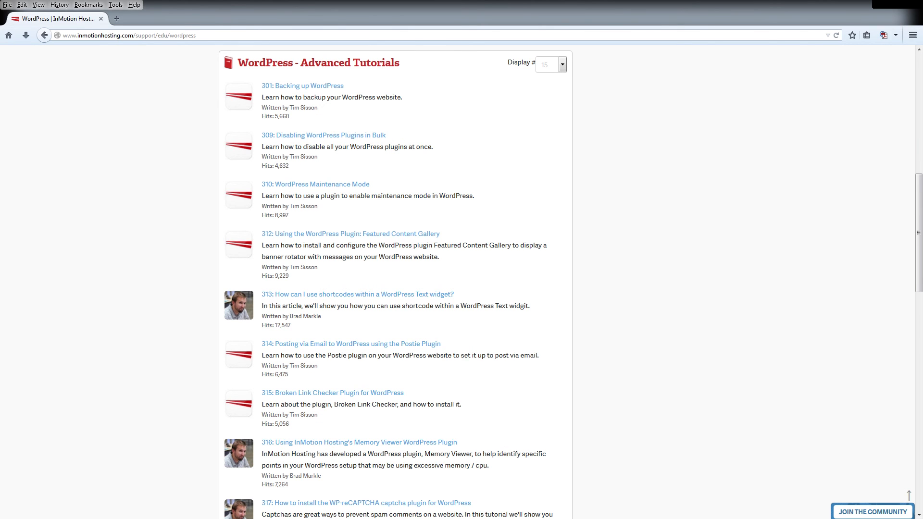
- Visit Join the Community, then return to the Support Center home via the breadcrumb
left_click(872, 511)
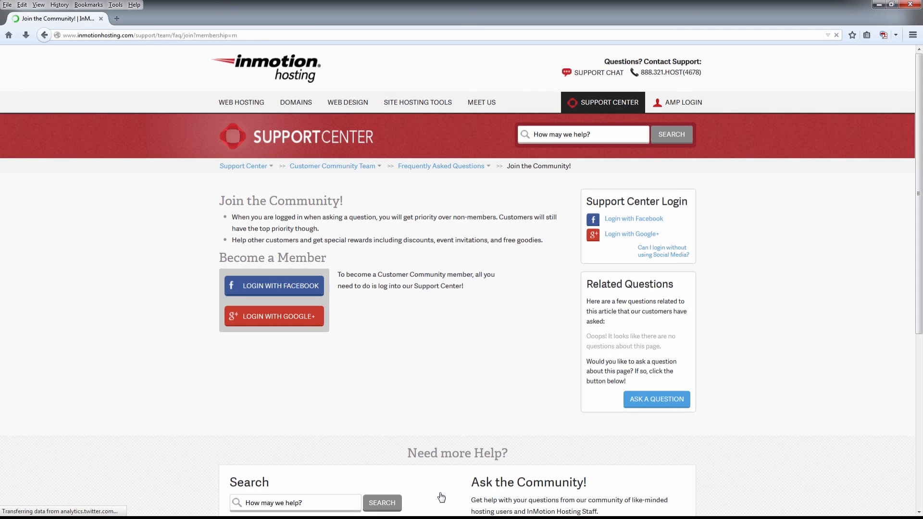
left_click(243, 165)
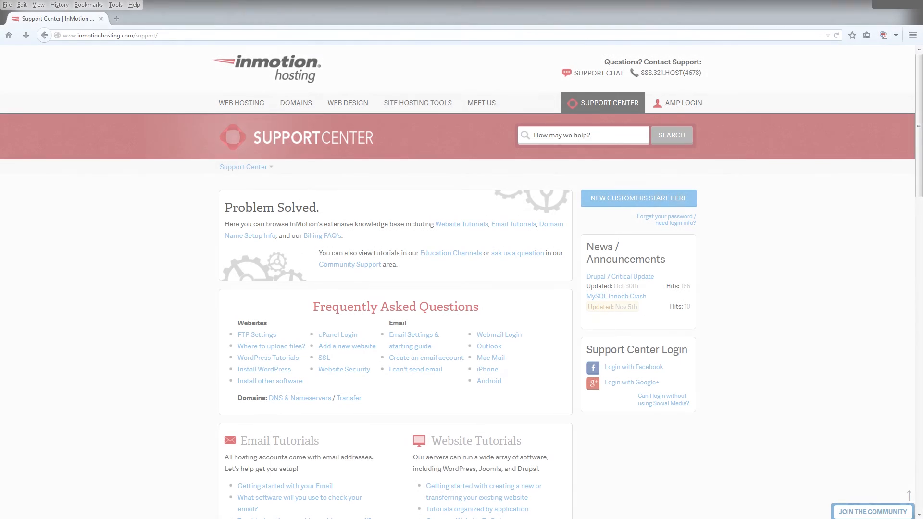